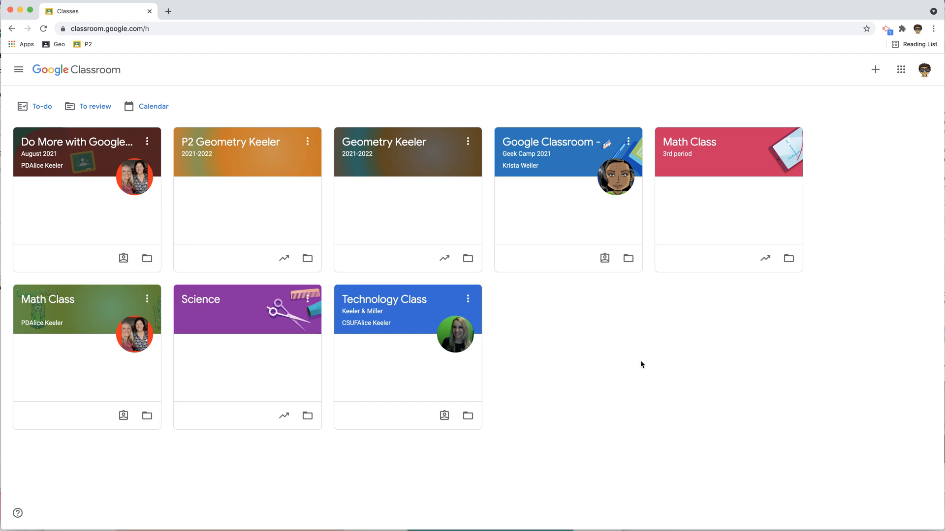
mouse_move(152, 232)
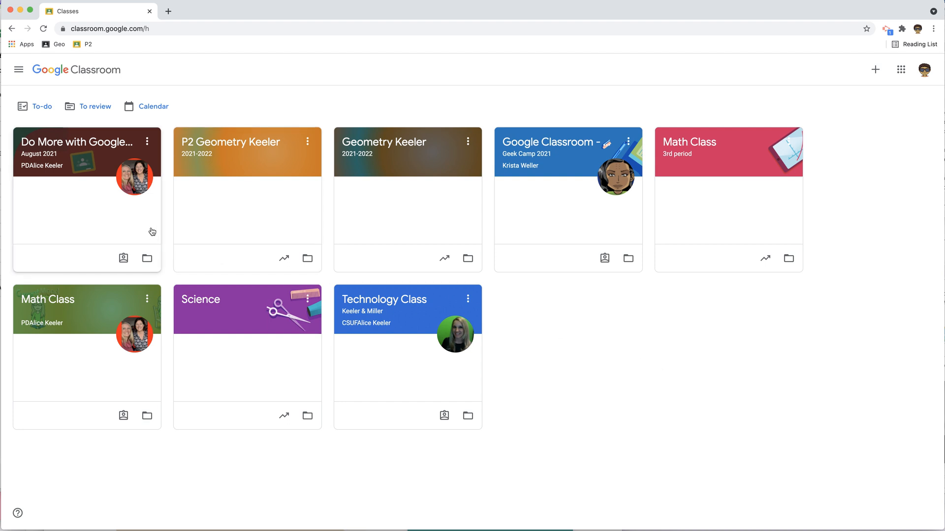
mouse_move(147, 258)
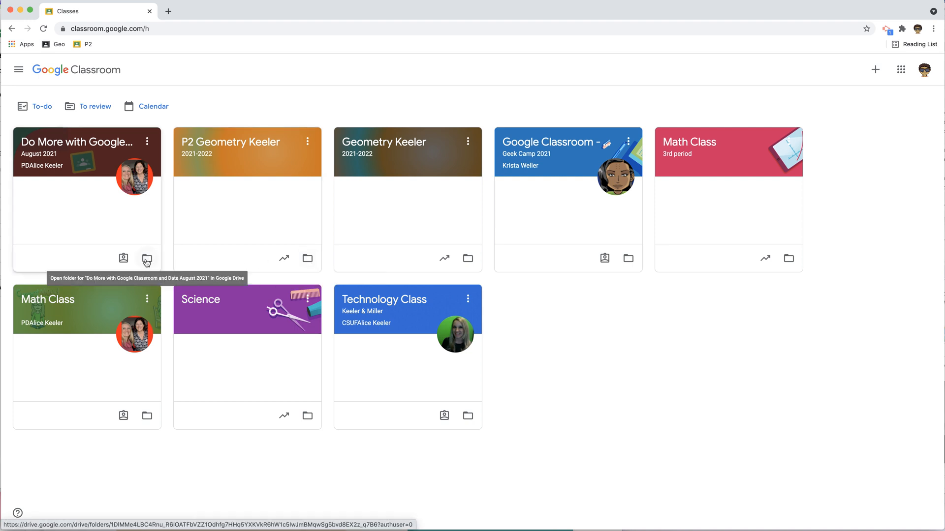
Step: Open the Do More with Google Classroom class's empty Drive folder, then return to the class list
click(147, 257)
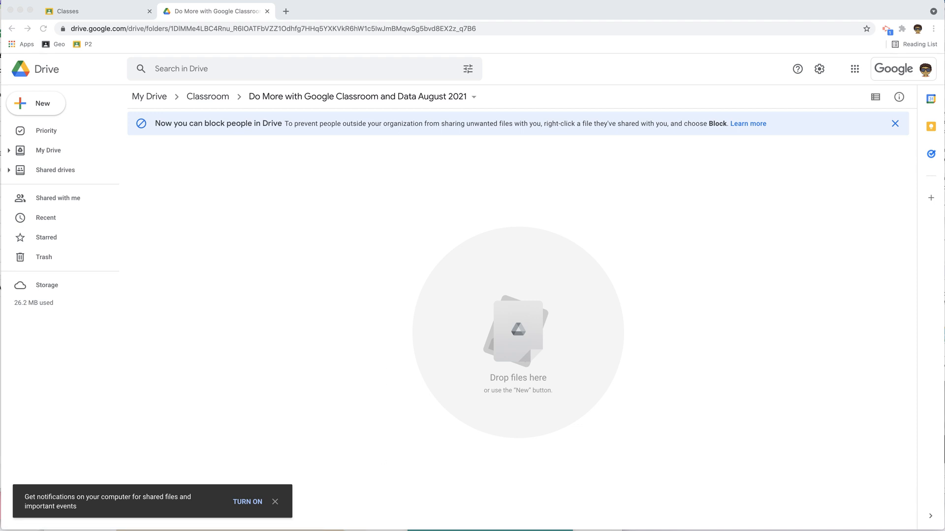
click(96, 10)
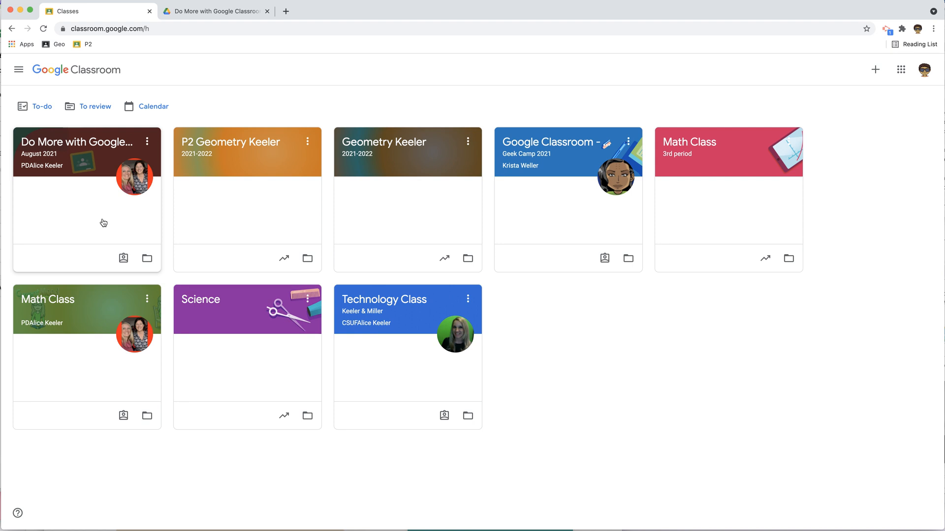
Step: Open assignment #015 and attach a new Google Doc and a new spreadsheet as work
click(76, 141)
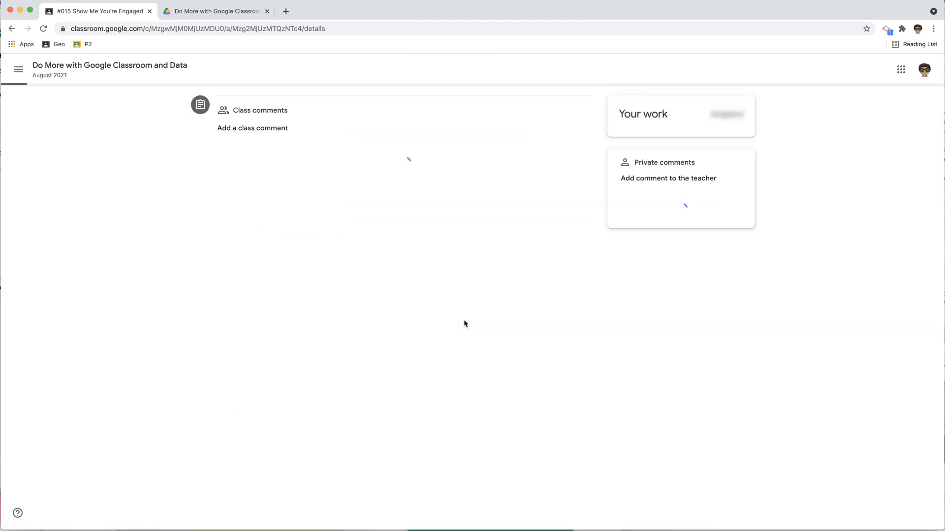
click(680, 134)
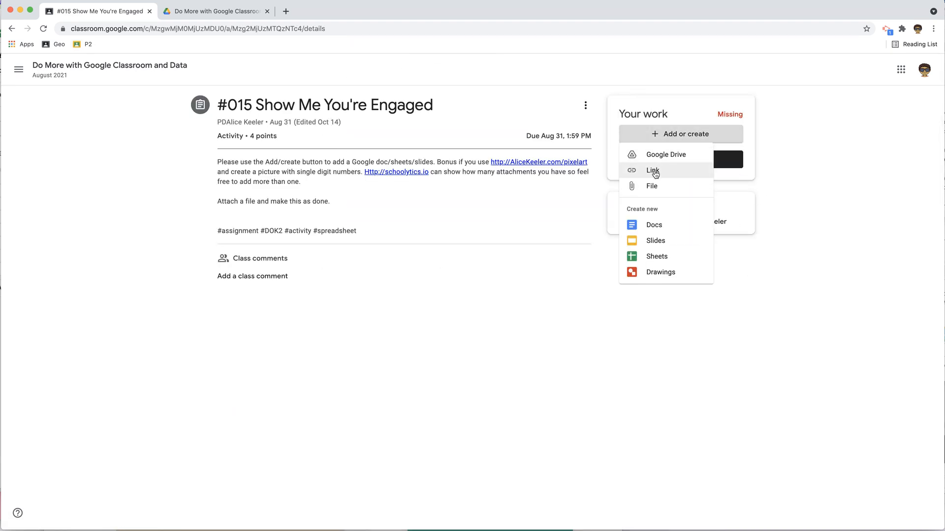
click(654, 225)
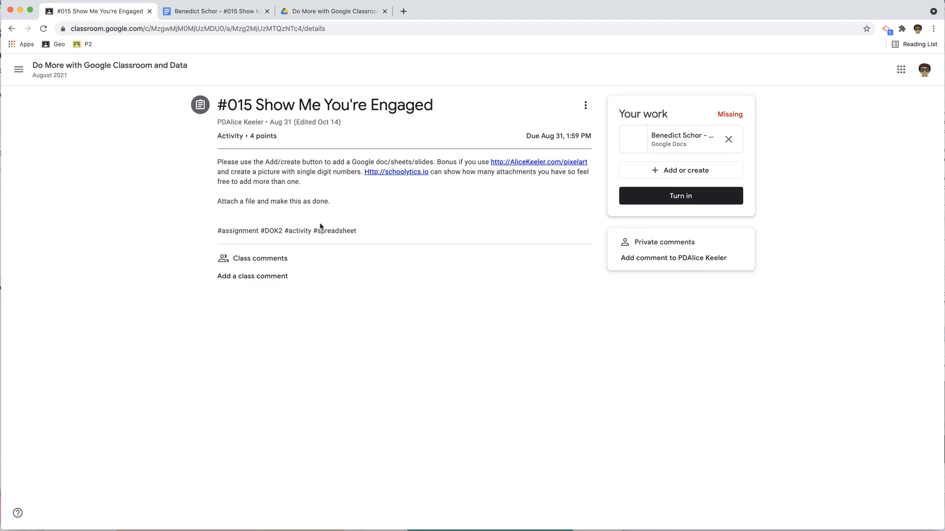
click(681, 169)
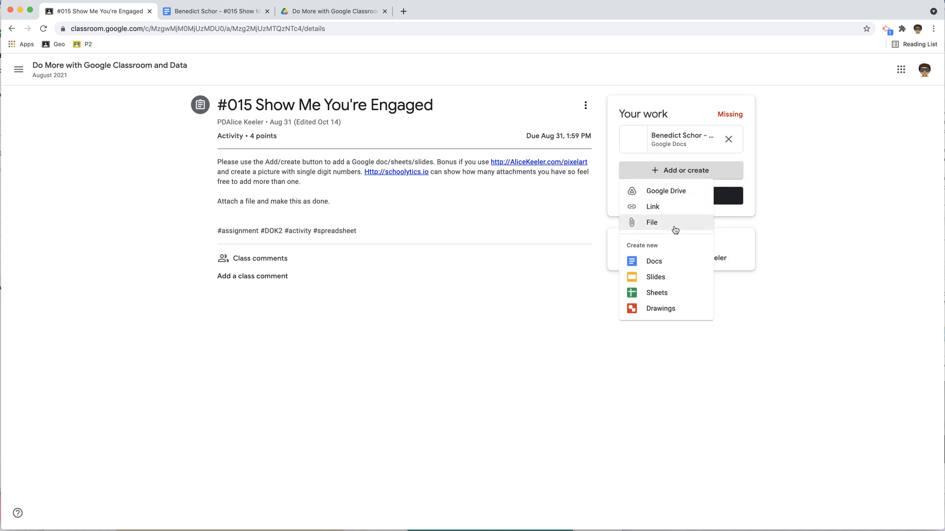
click(657, 293)
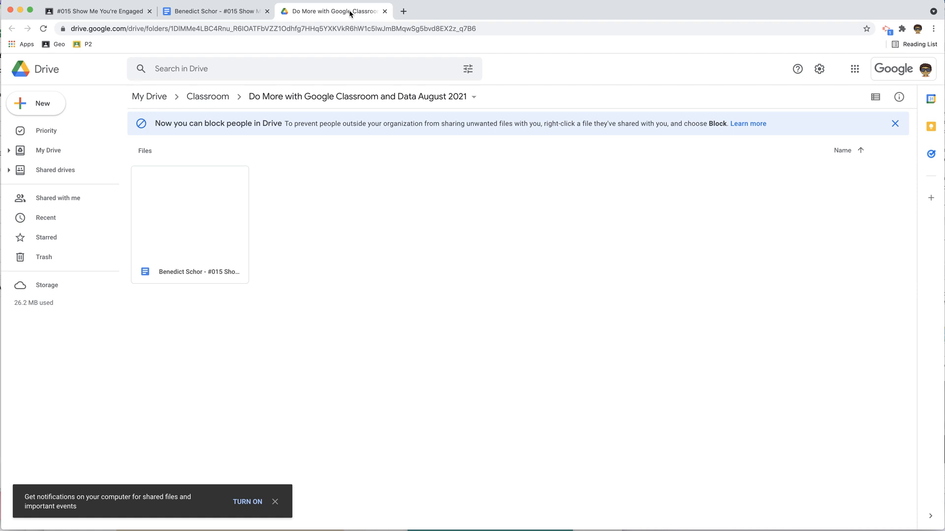
Step: Confirm the new spreadsheet and Doc in the class folder, then open the parent Classroom folder
double_click(189, 211)
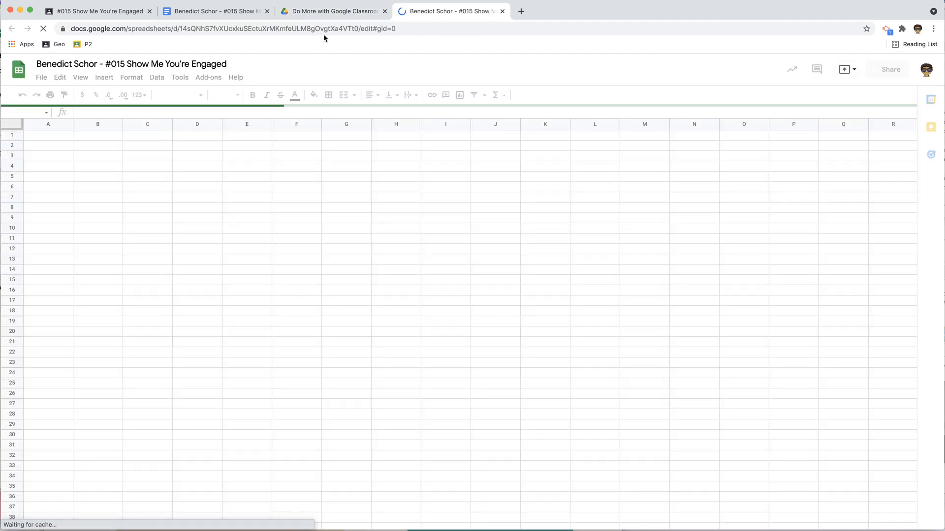
click(332, 11)
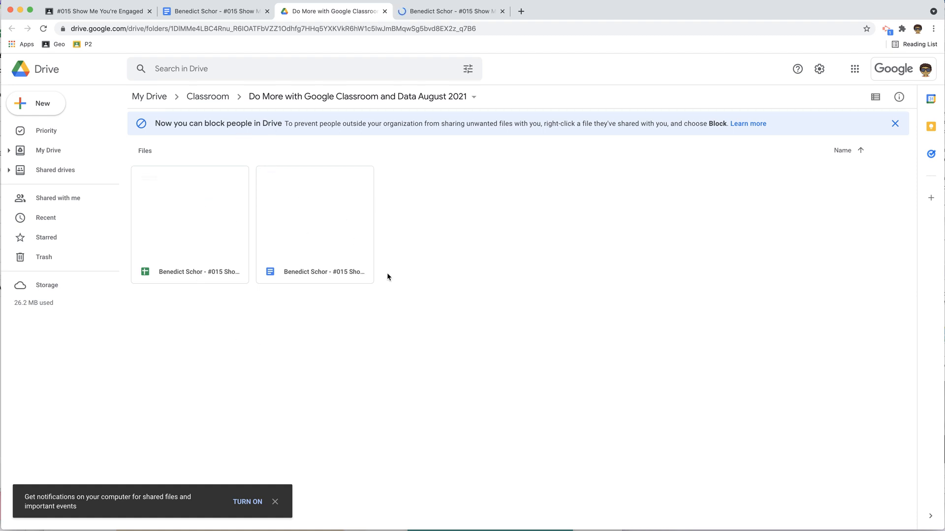
mouse_move(359, 96)
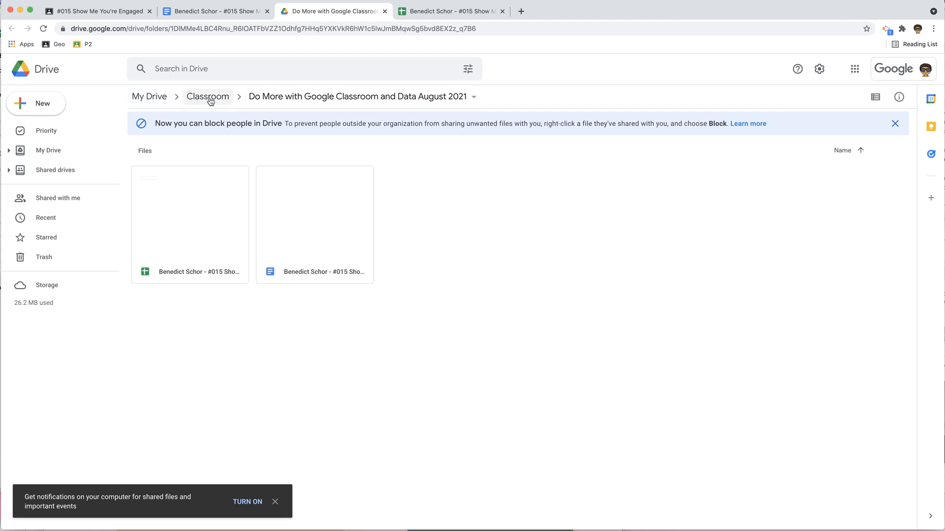
mouse_move(207, 96)
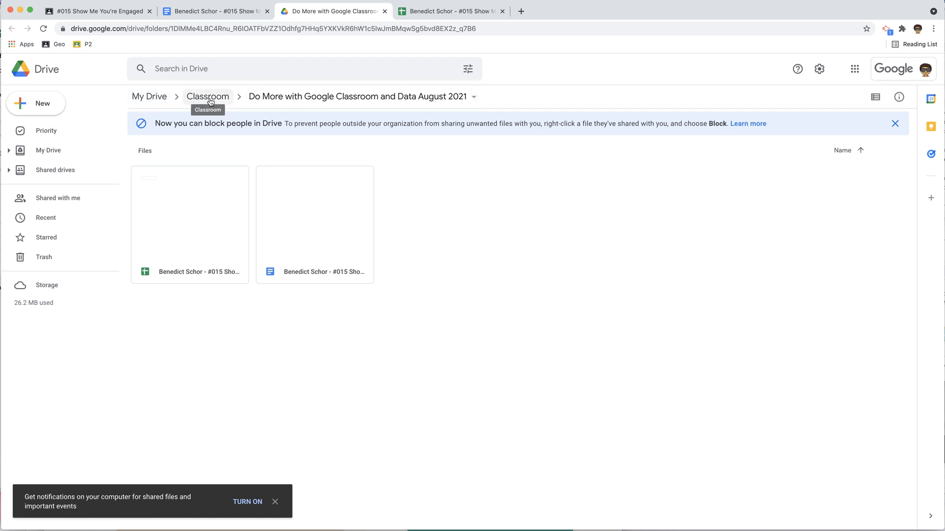
click(207, 97)
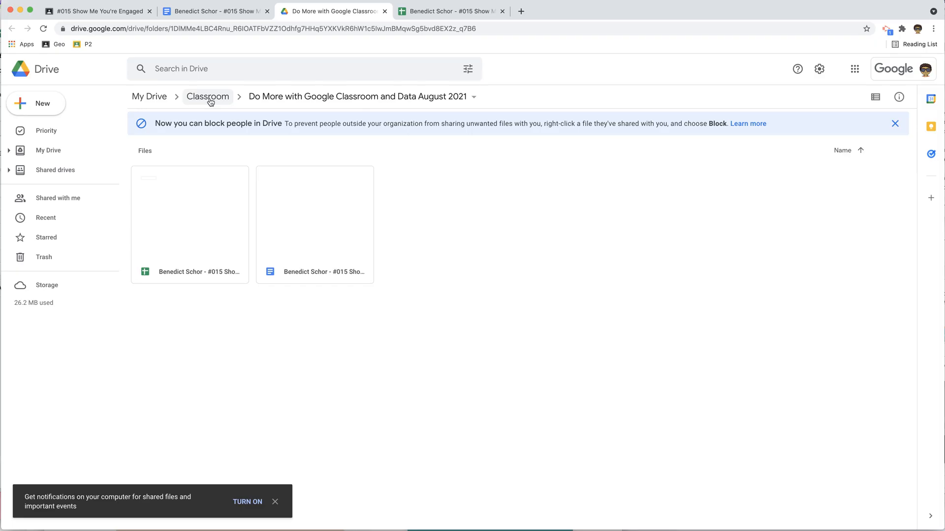
click(208, 97)
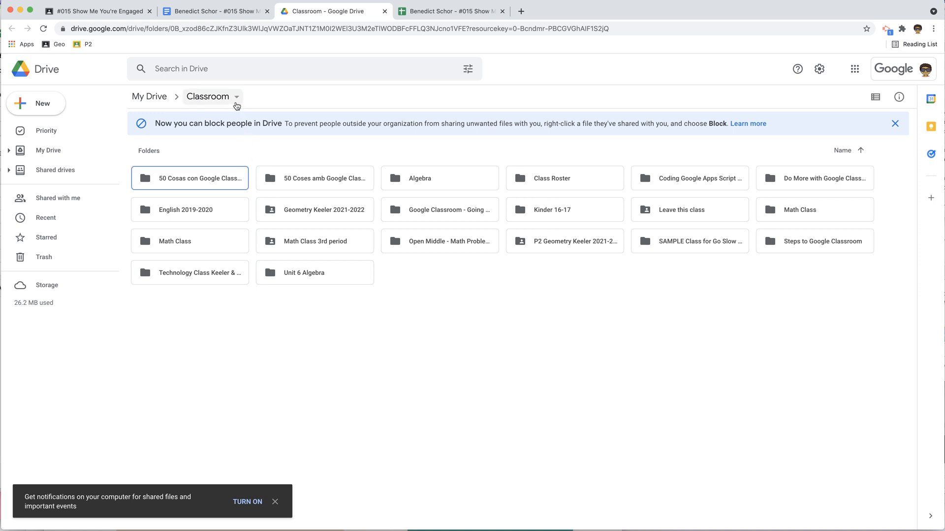
Step: Send the whole Classroom folder to trash using its breadcrumb Remove option
click(235, 96)
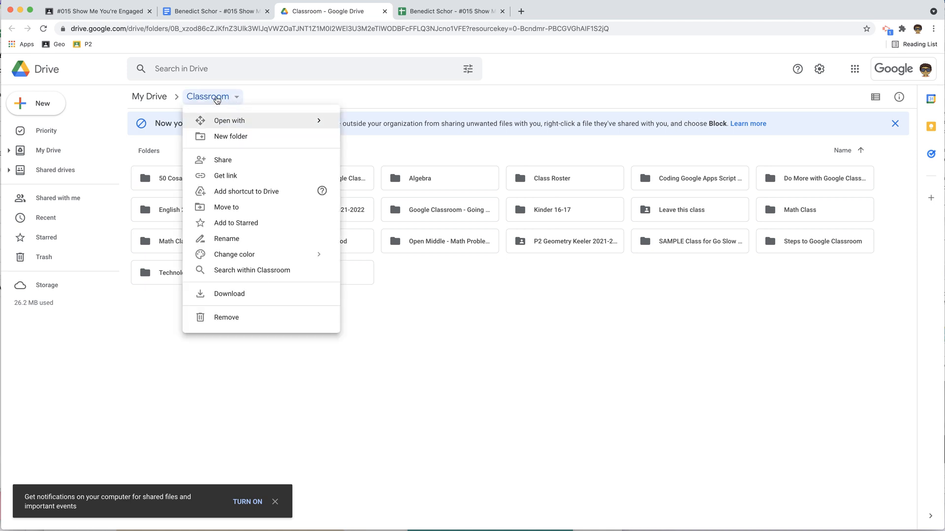
click(207, 97)
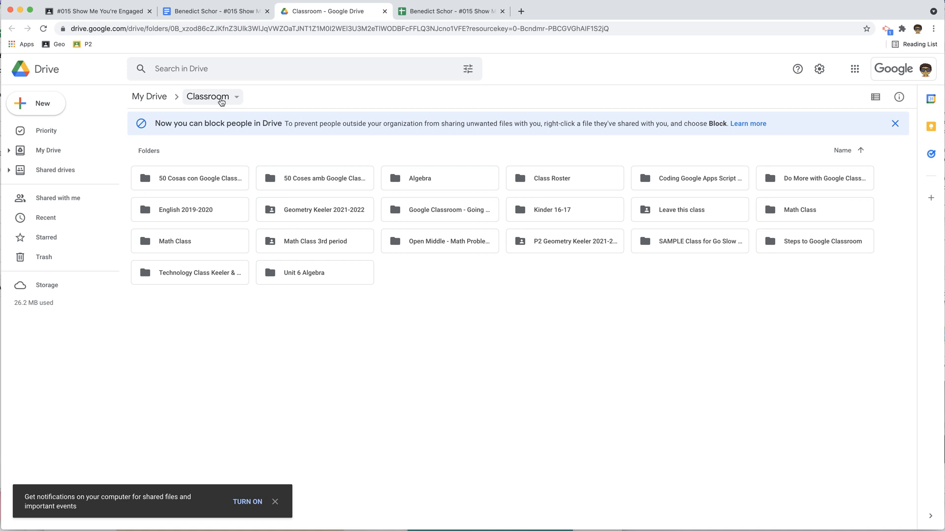
click(212, 97)
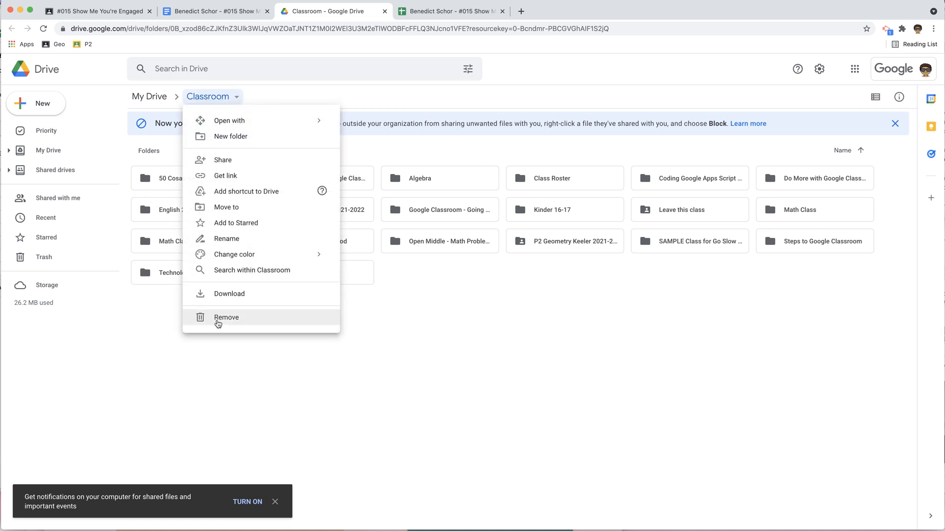
click(226, 317)
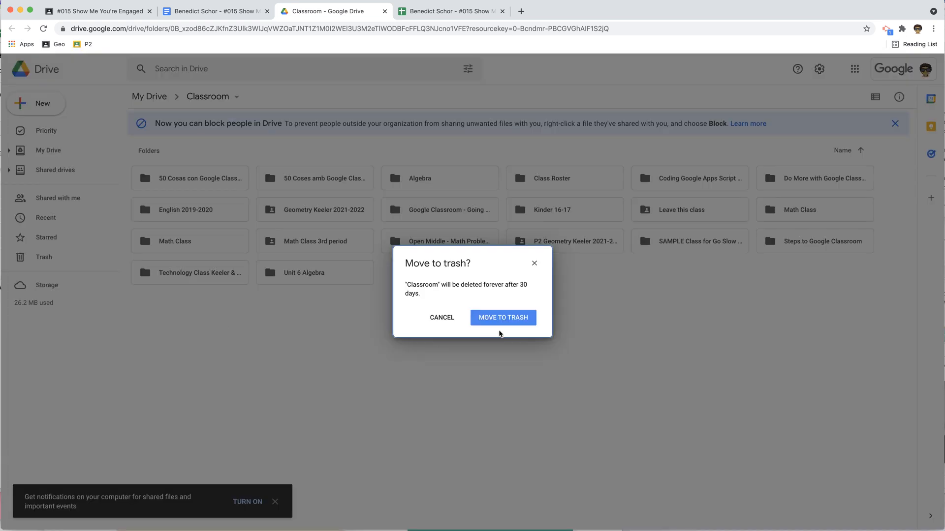
click(503, 318)
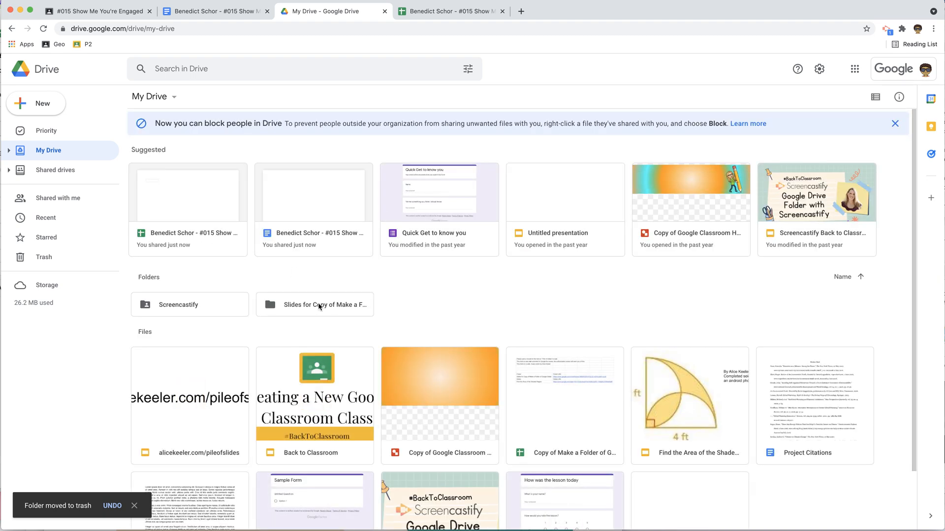
Step: Attach a third attachment, another new spreadsheet, to the #015 work, then return to Drive
click(97, 11)
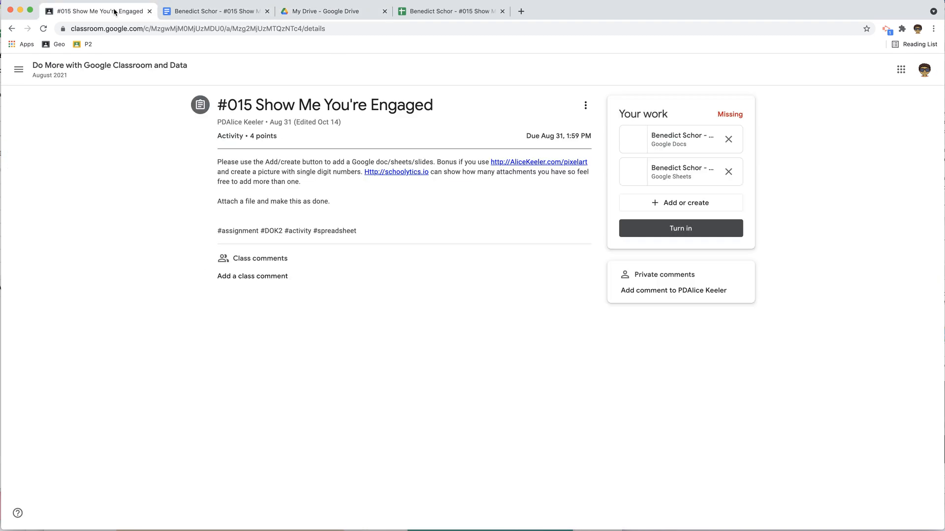
click(680, 203)
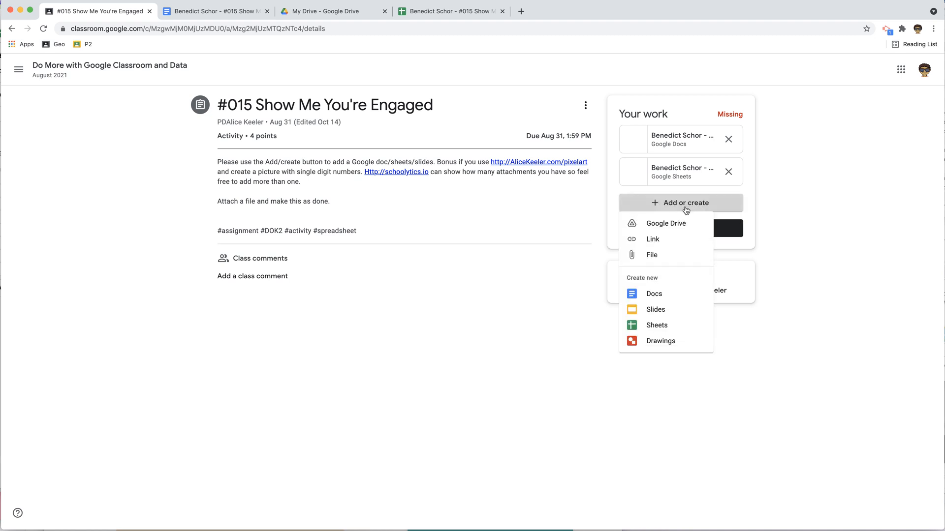
click(656, 325)
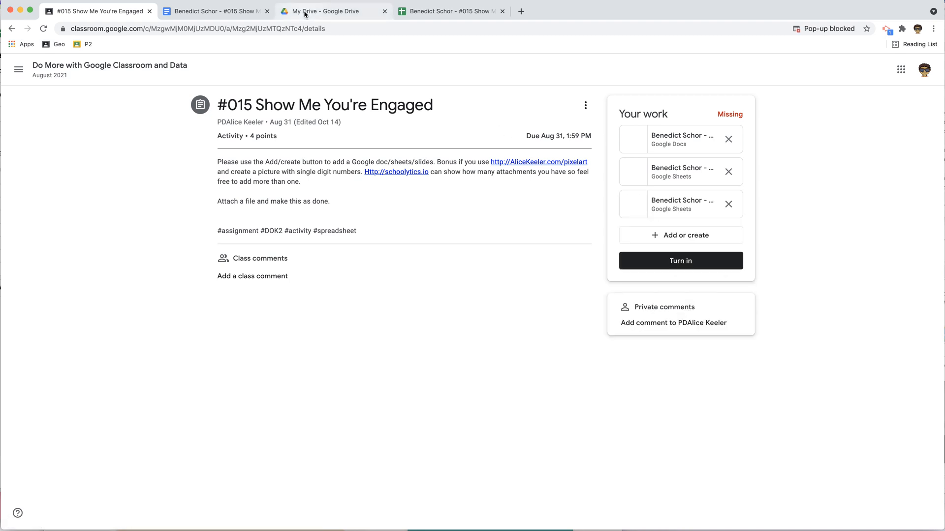
click(322, 11)
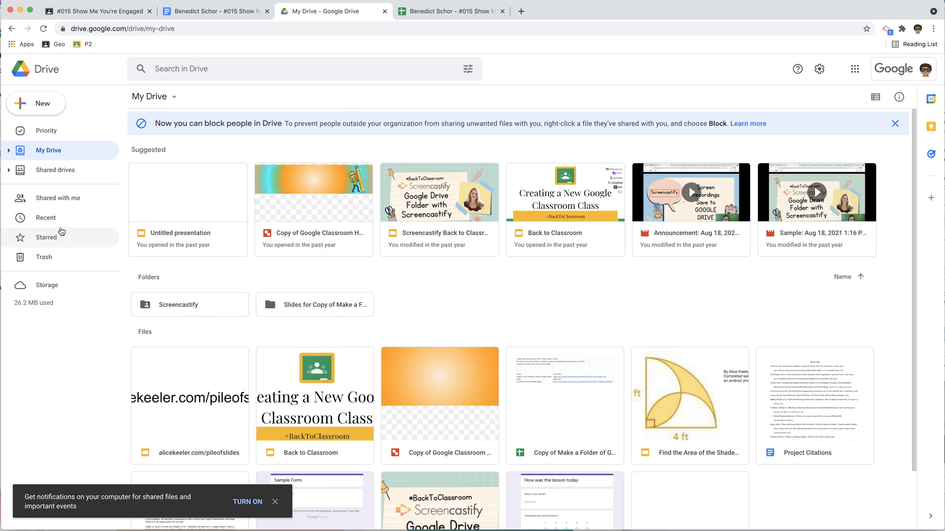
Step: Find the newest spreadsheet under Recent and follow its location link into the trash
click(45, 218)
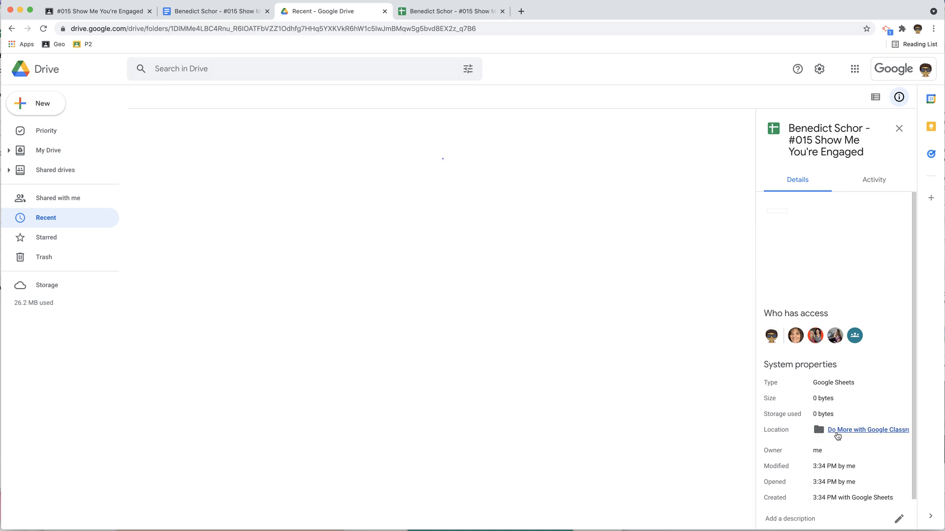
click(866, 429)
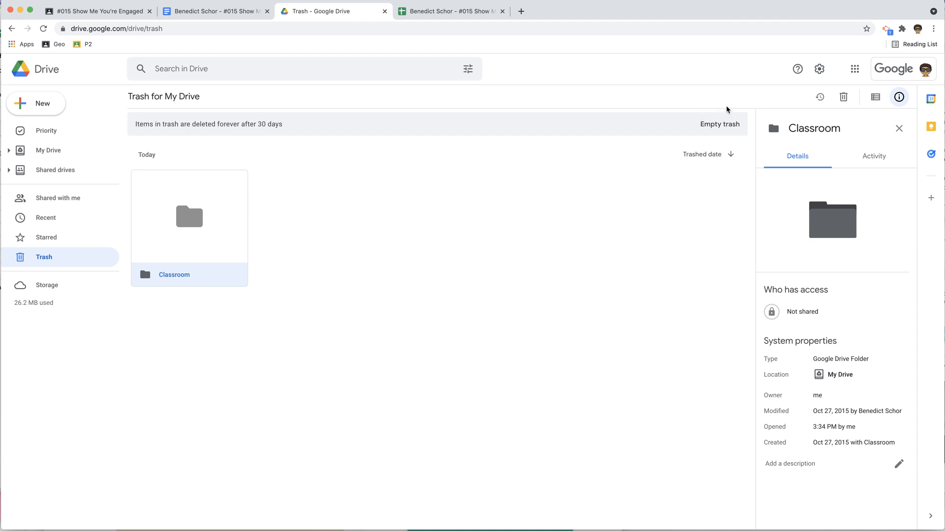
Step: Delete the Classroom folder forever from trash and return to the #015 assignment
click(843, 97)
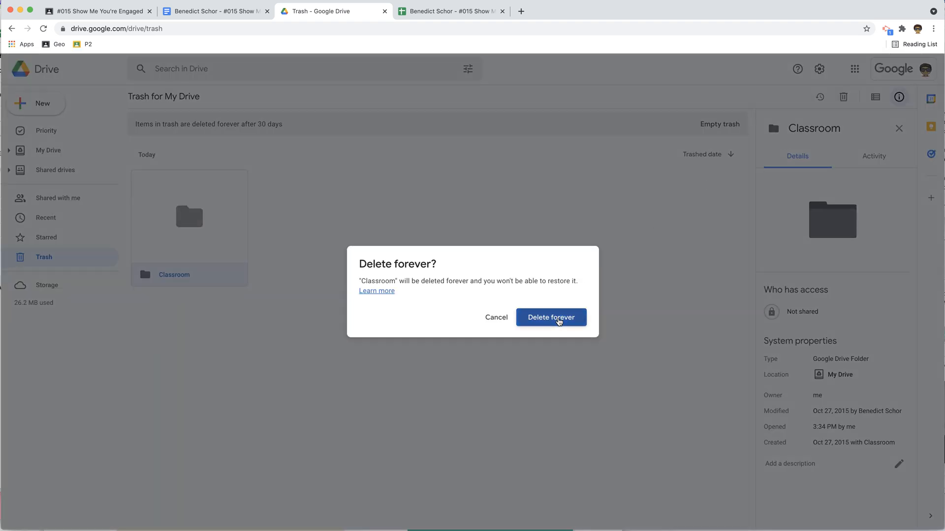
click(549, 317)
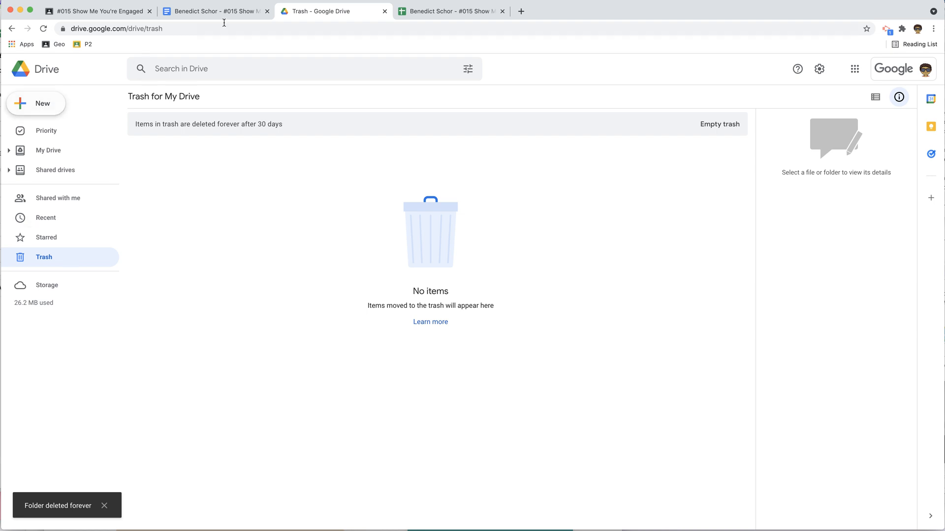
click(97, 11)
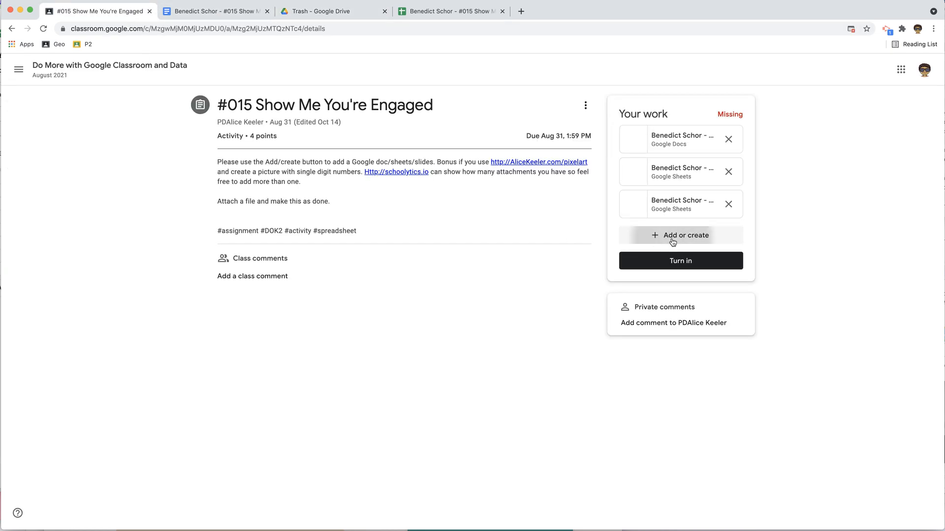
Step: Create a new blank drawing under Create new as work on assignment #015
click(680, 235)
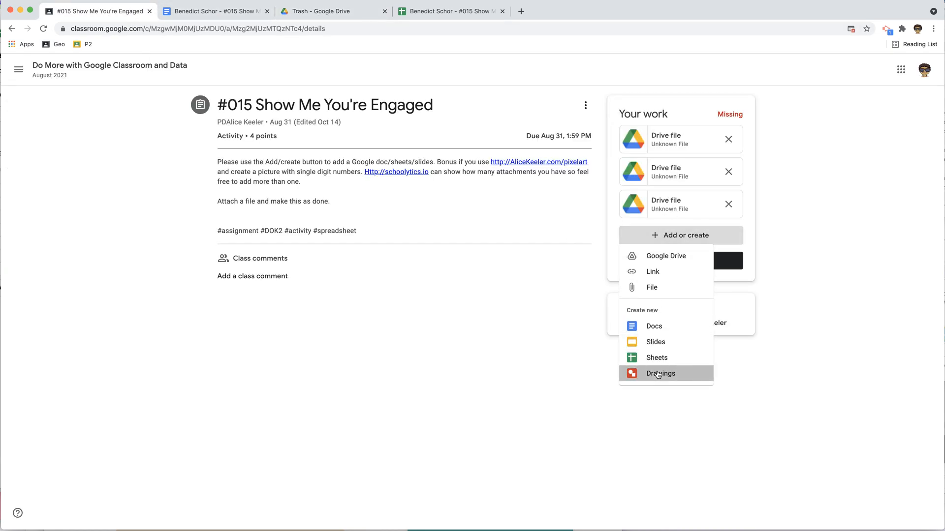
click(660, 373)
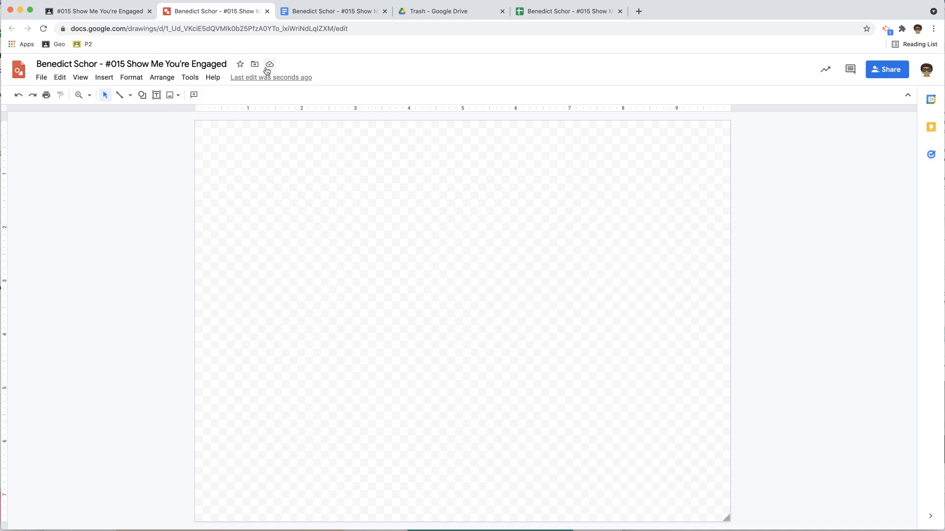
Step: Open the drawing's Do More with Google Classroom and Data August 2021 folder in Drive
click(254, 64)
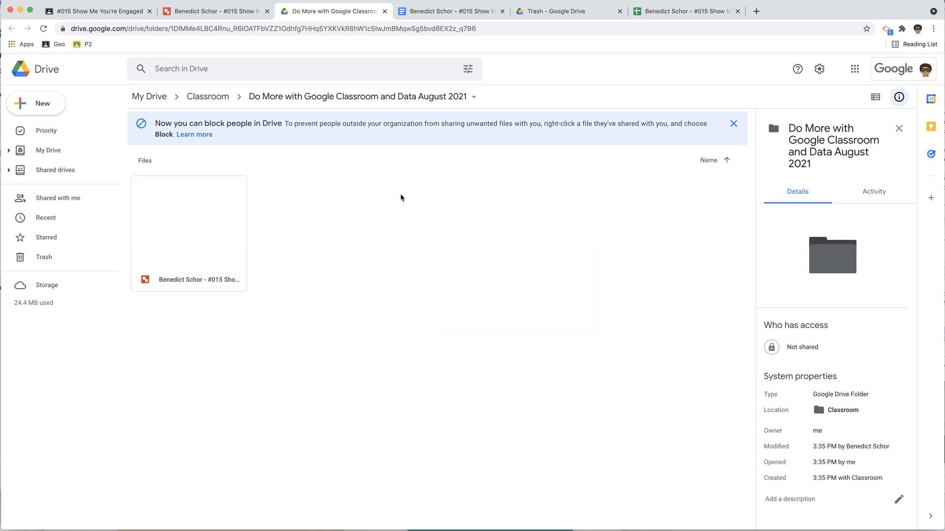
Step: View the recreated Classroom folder holding one class folder, then return to My Drive
click(208, 96)
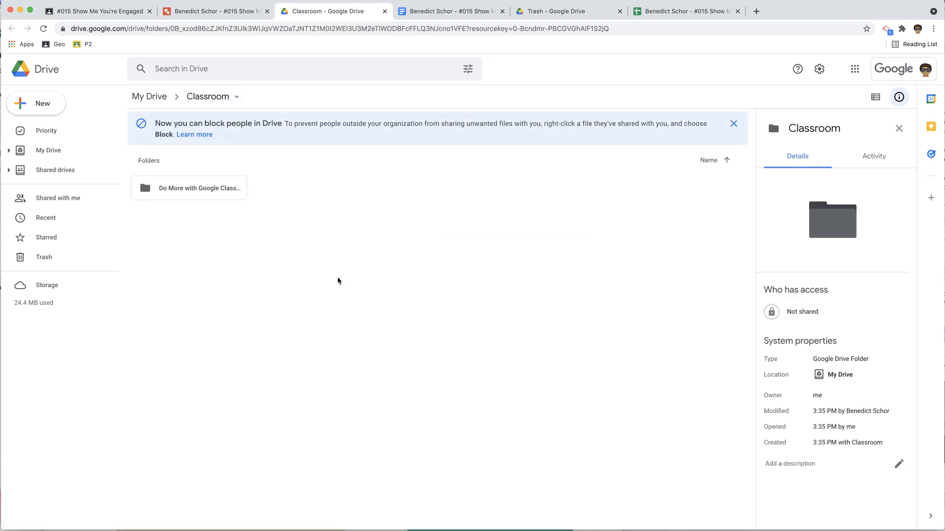
mouse_move(336, 278)
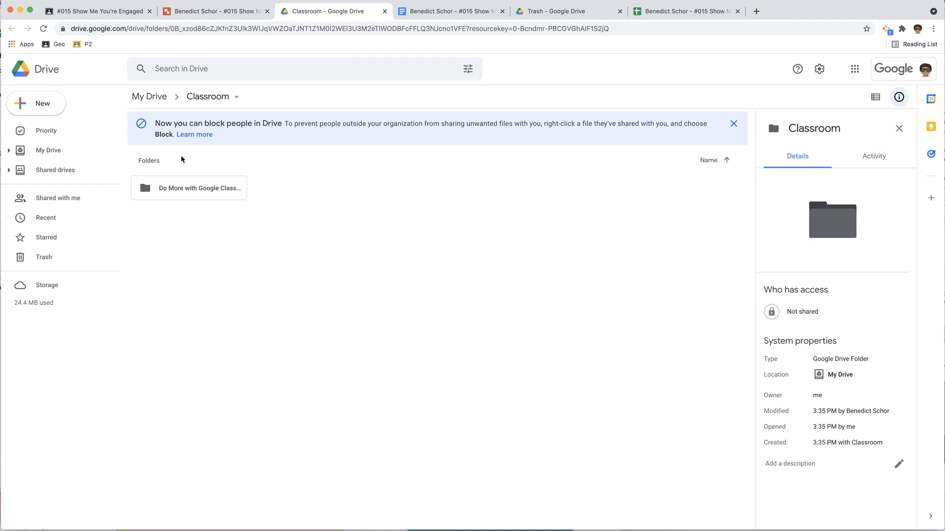
mouse_move(175, 256)
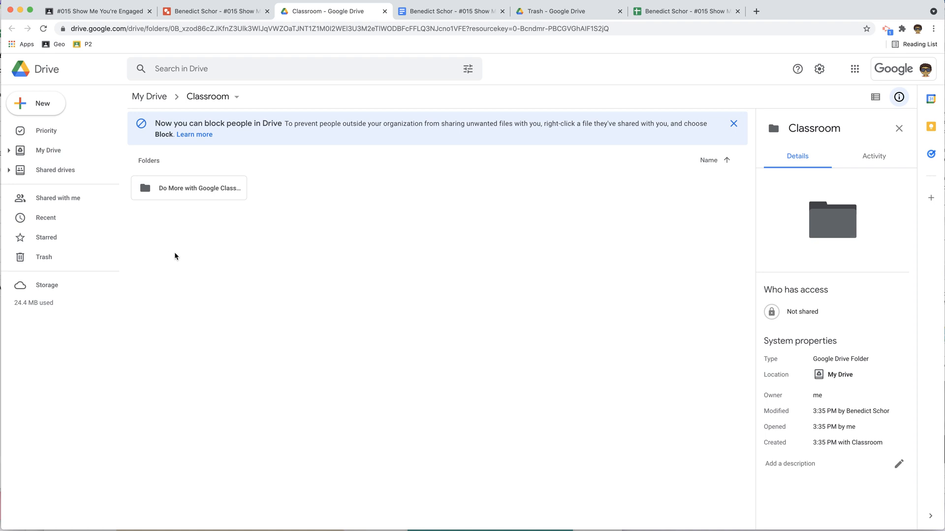
click(237, 96)
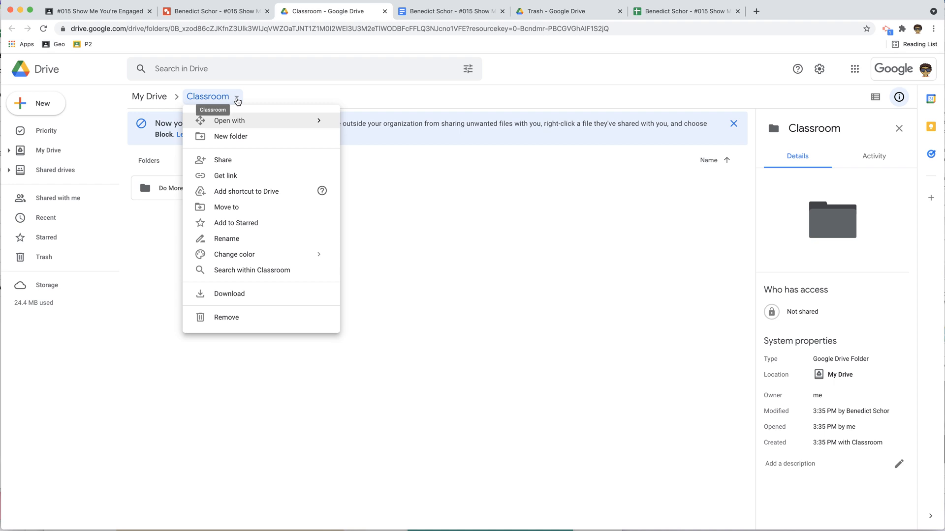
mouse_move(219, 101)
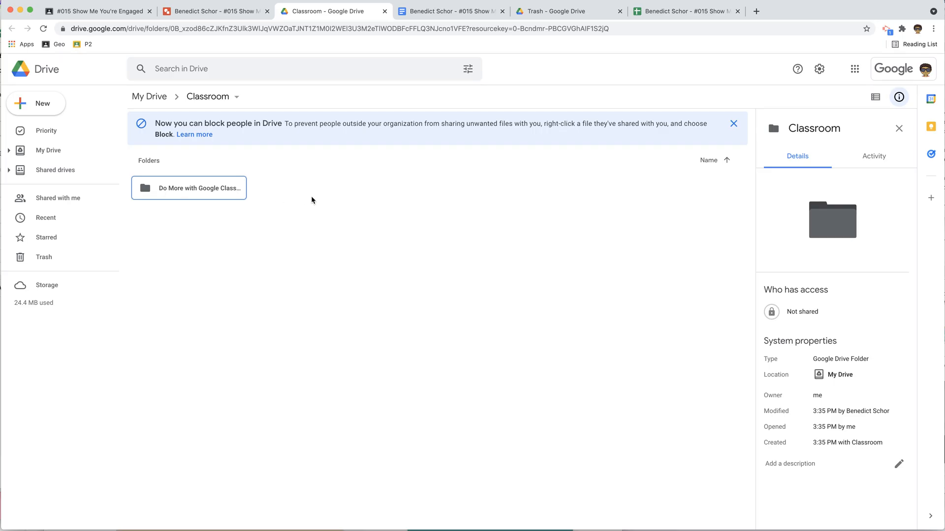
click(47, 69)
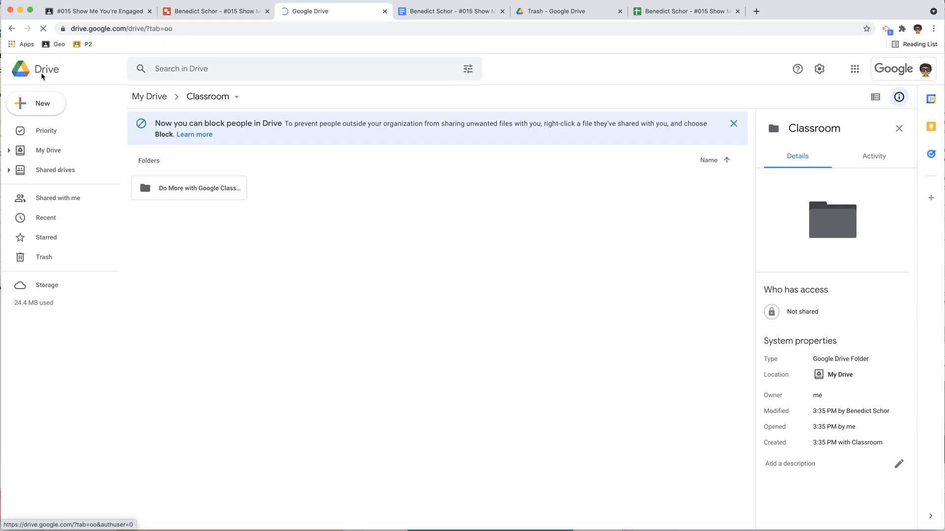
Step: Open the Geometry Keeler card's Drive folder, hit a 404, and return to classes
click(97, 11)
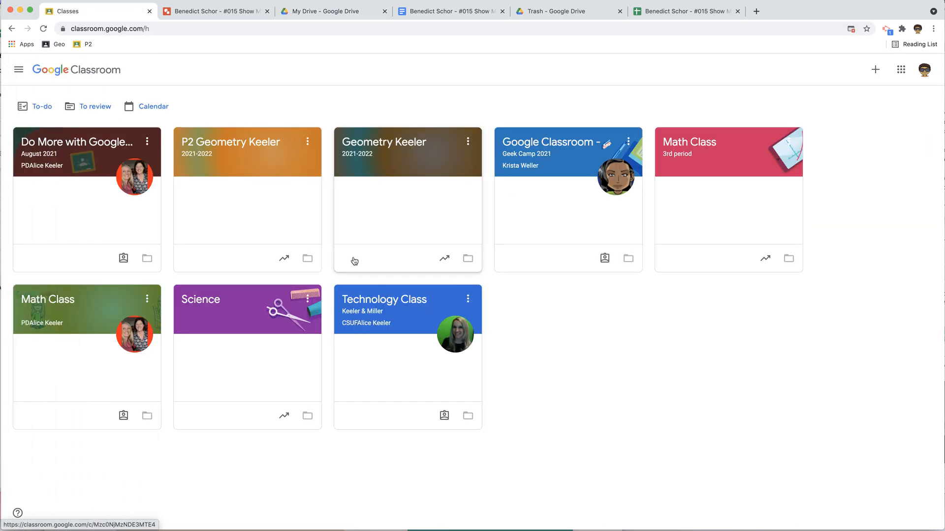
mouse_move(468, 260)
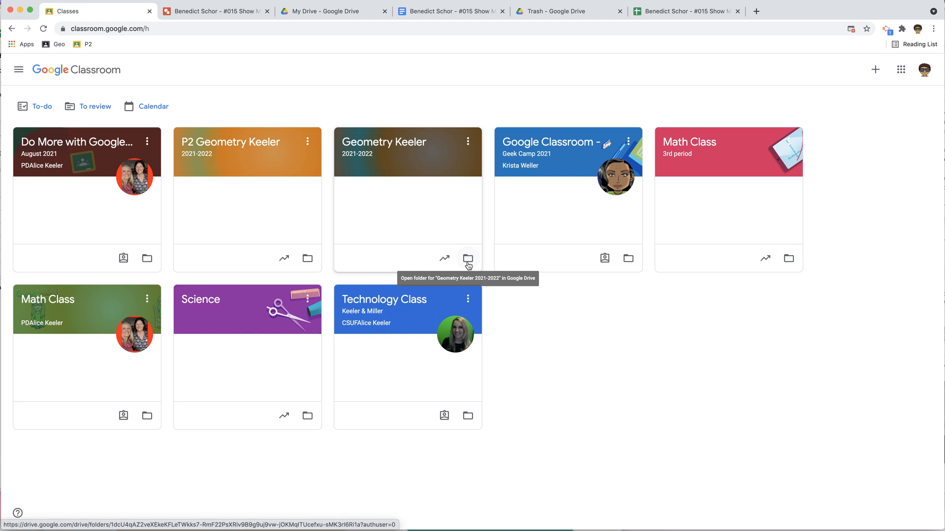
click(467, 258)
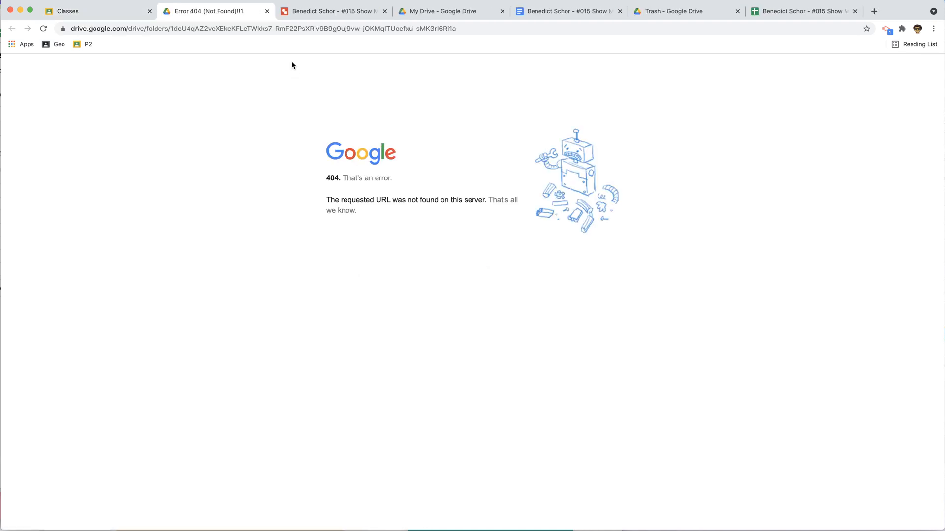
mouse_move(286, 48)
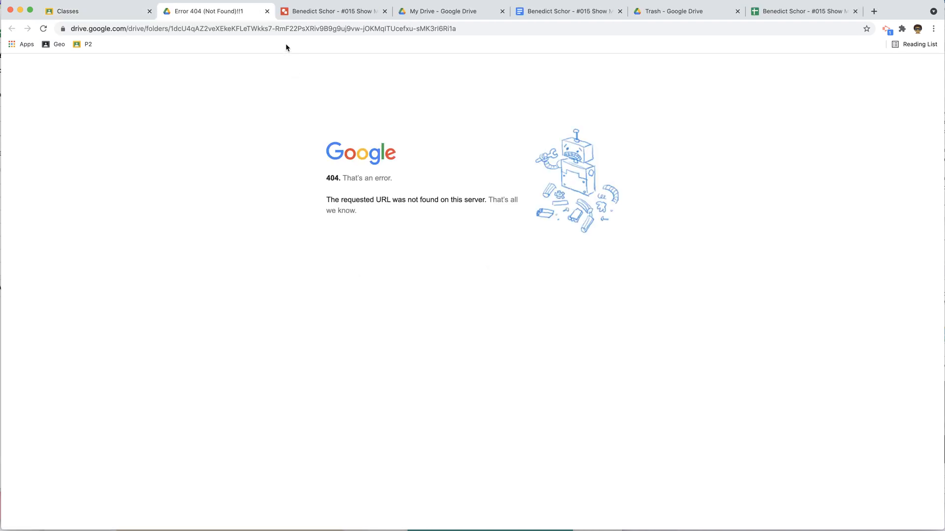
click(94, 11)
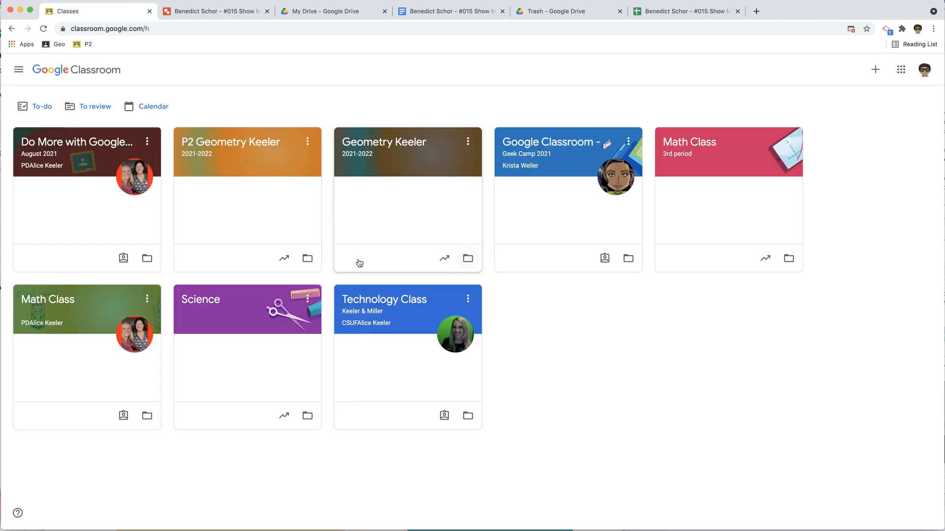
mouse_move(384, 142)
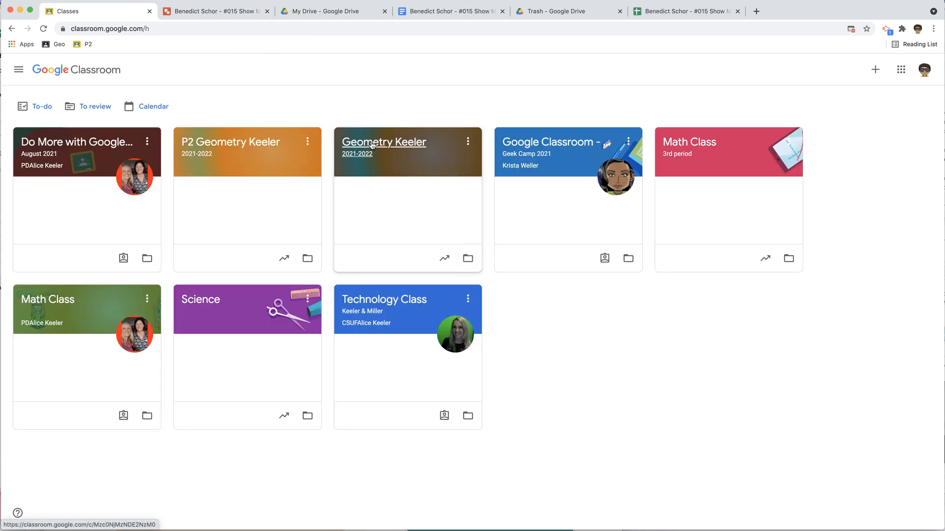
Step: In Going Further's Classwork, open assignment #003 Class Discussion on odd numbers
click(384, 143)
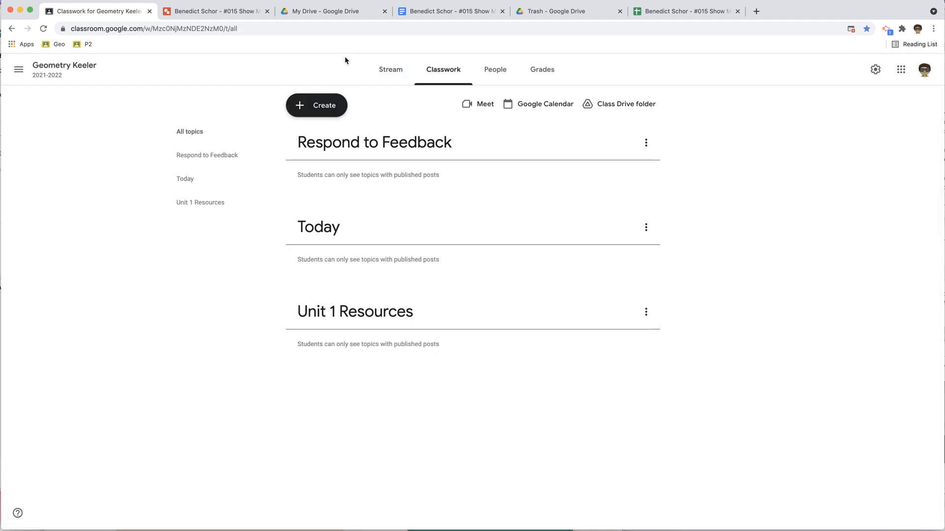
click(18, 69)
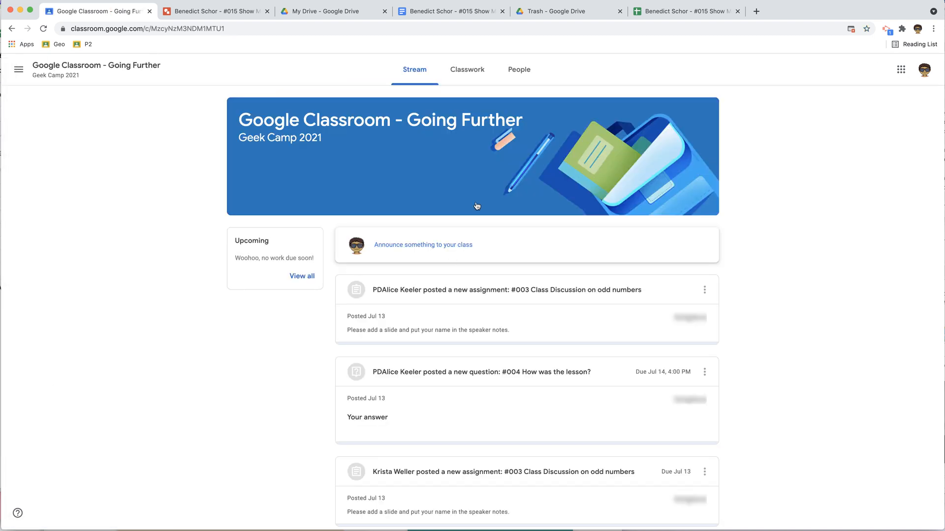
click(467, 69)
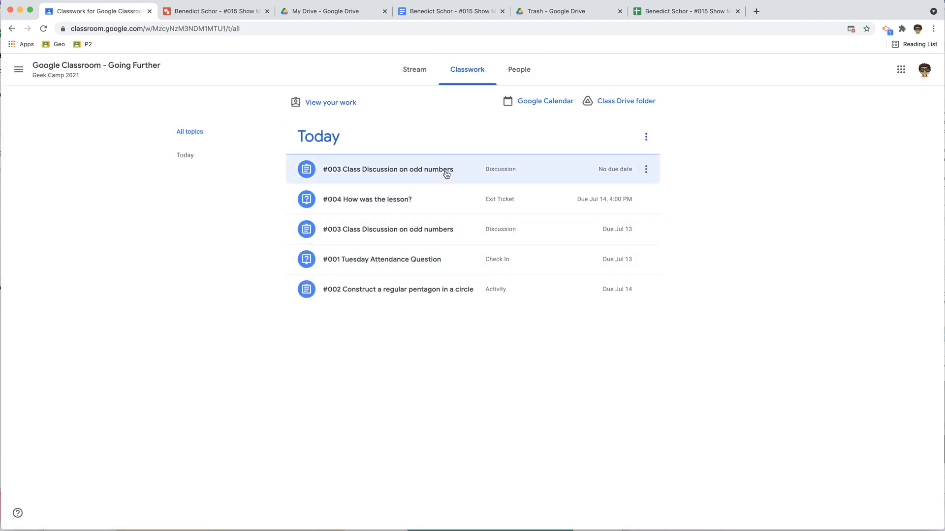
click(388, 169)
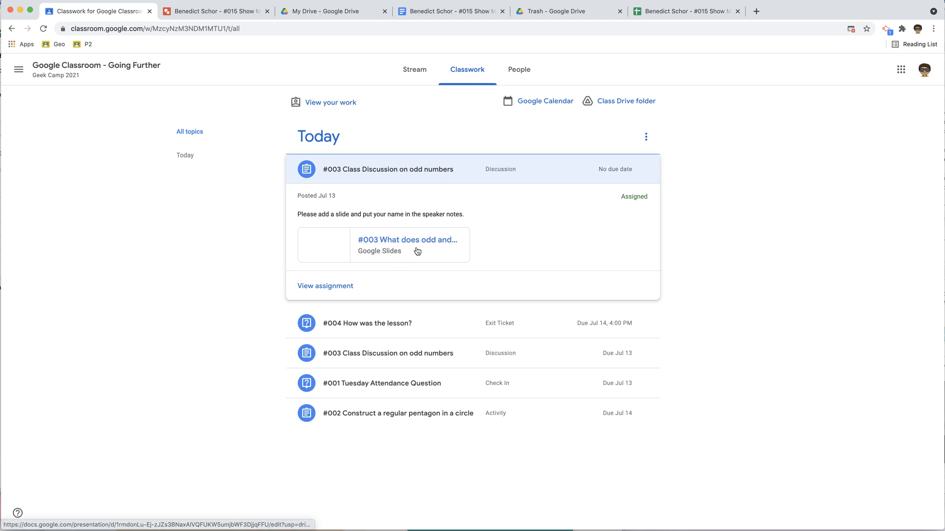
mouse_move(326, 286)
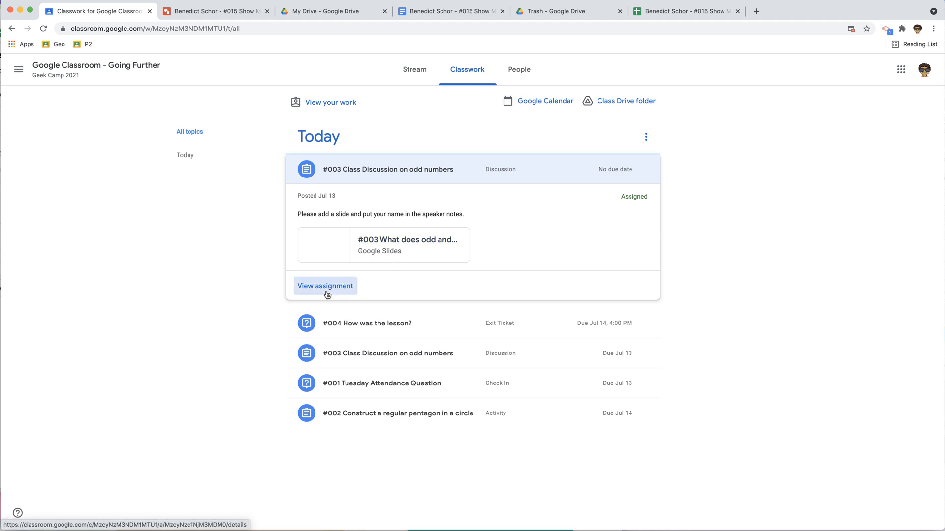
click(325, 285)
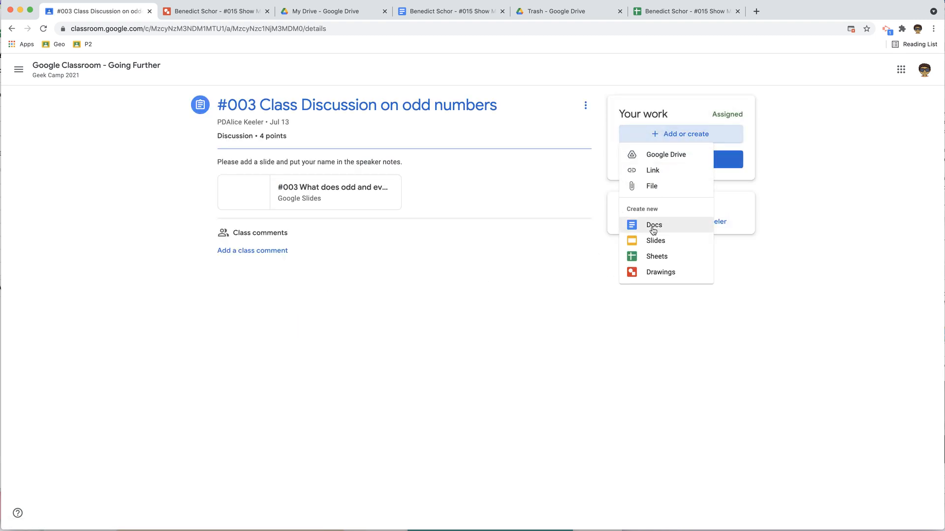
Step: Attach a new Google Doc to #003 and open its Going Further Geek Camp 2021 folder
click(654, 225)
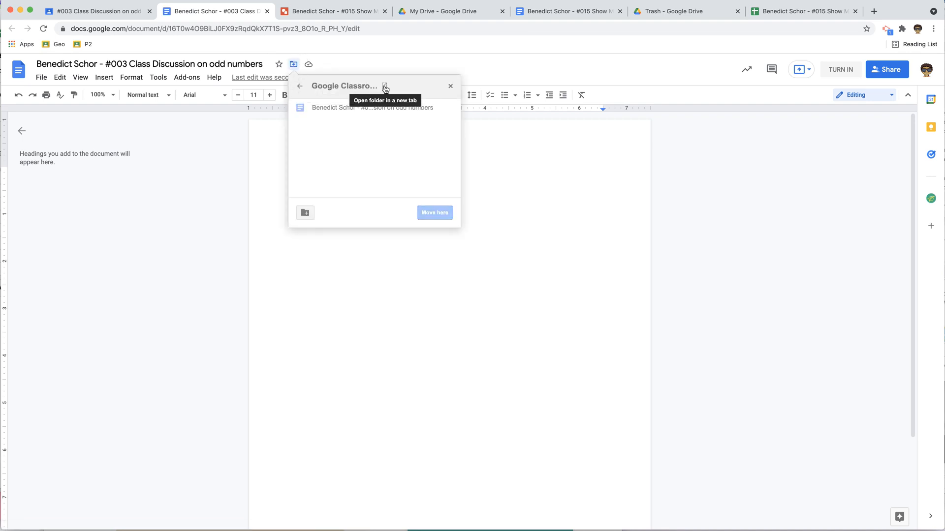
click(385, 87)
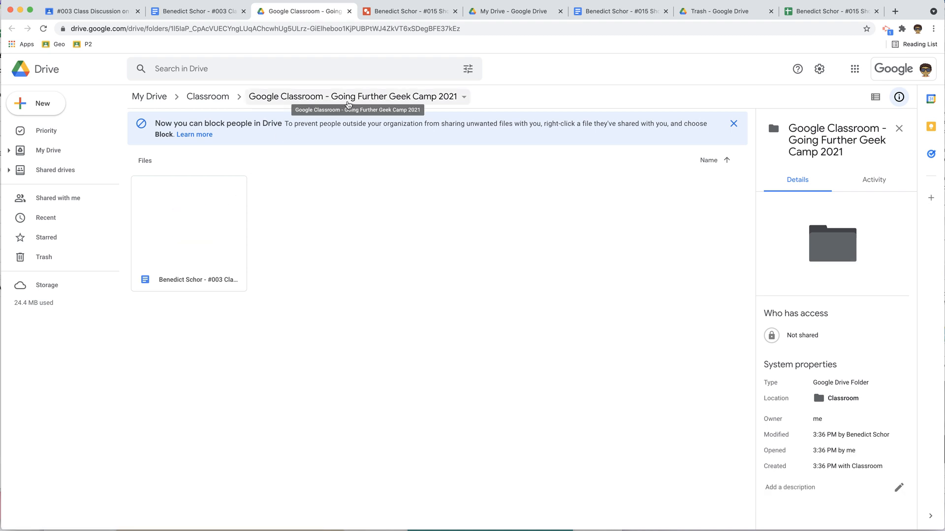
mouse_move(207, 96)
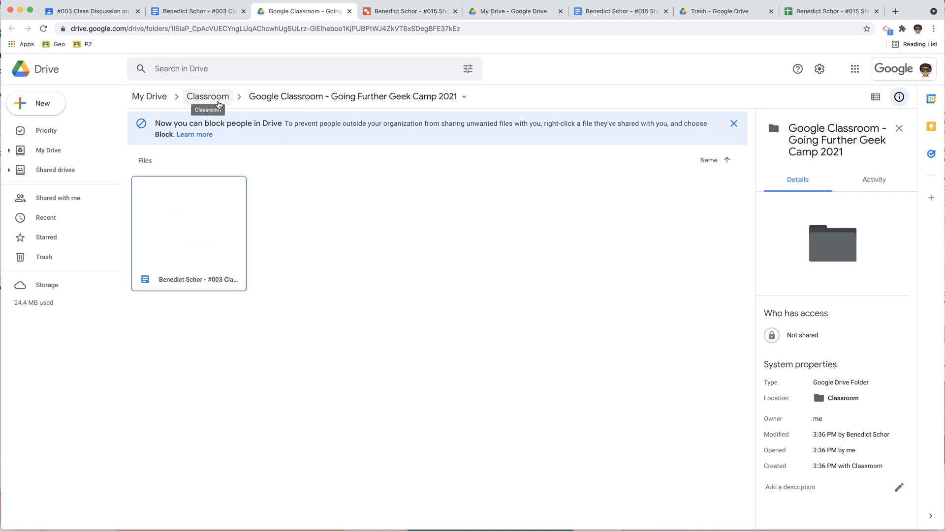
Step: Inspect the two class folders in Drive's Classroom folder, then return to Going Further
click(207, 96)
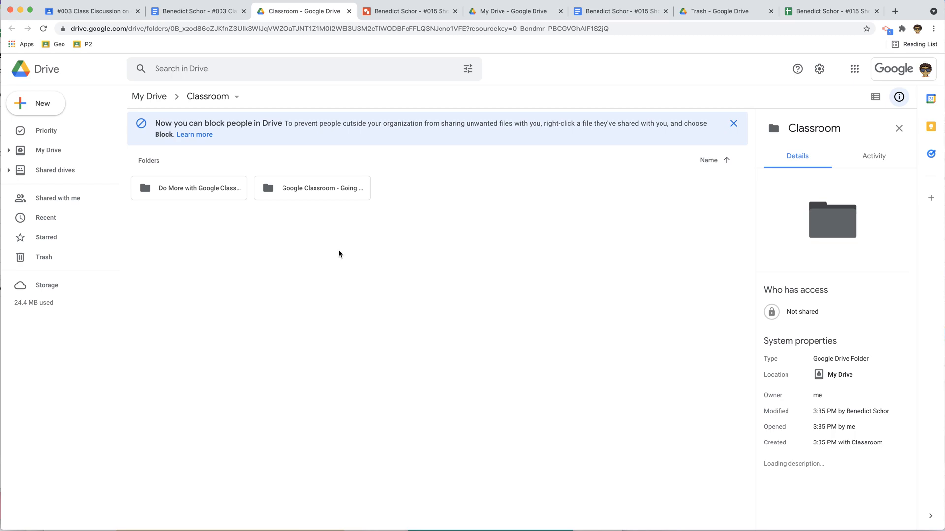
click(188, 188)
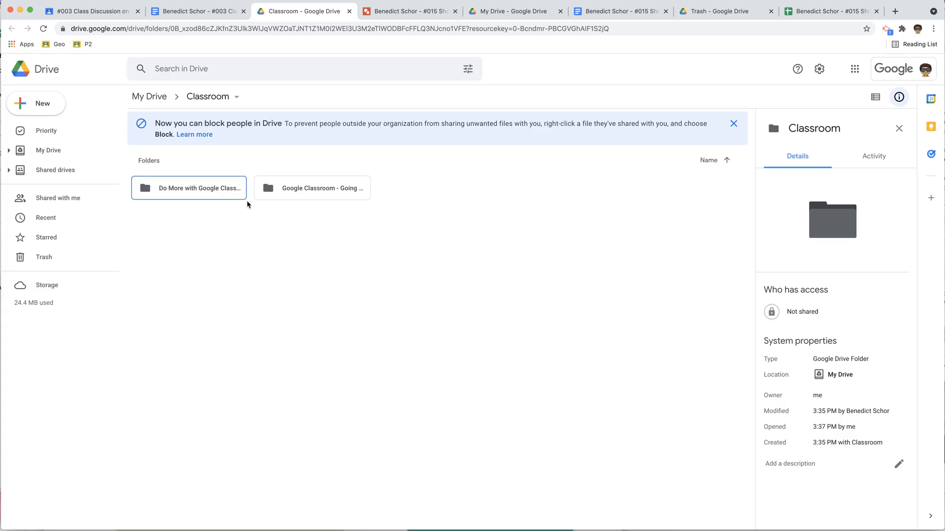
mouse_move(300, 233)
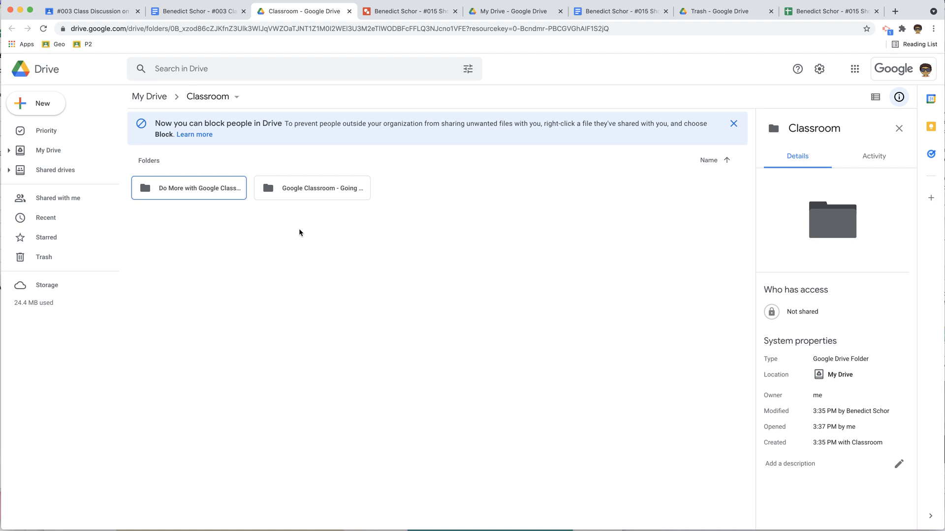
mouse_move(279, 246)
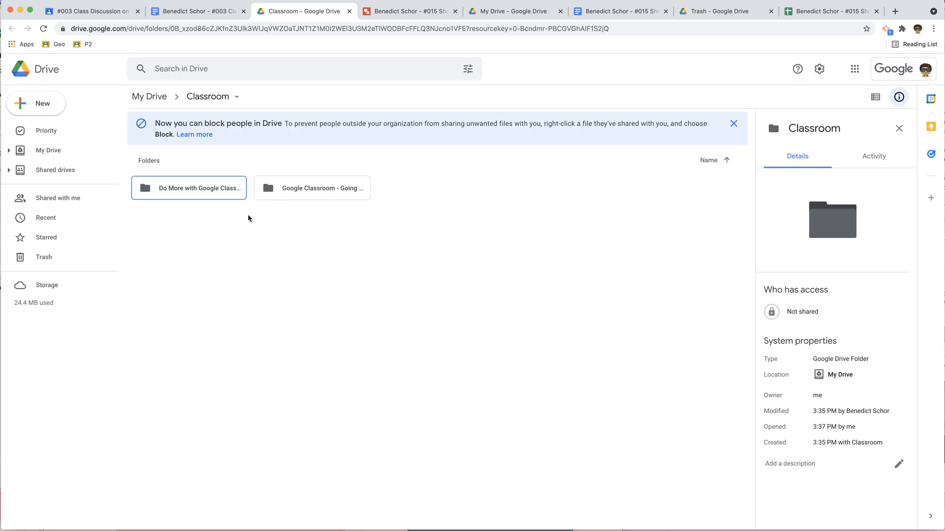
click(88, 11)
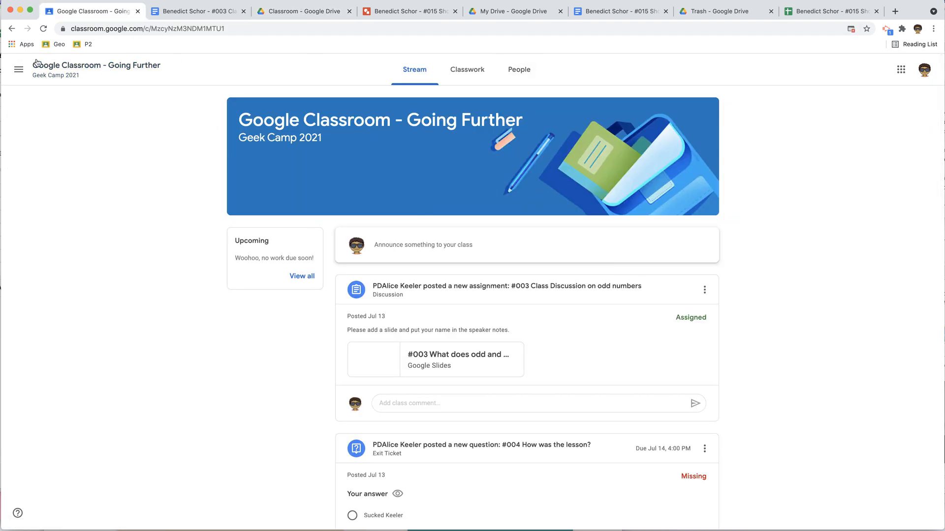
Step: Open P2 Geometry Keeler, decline the Meet upgrade, and view its Classwork page
click(18, 69)
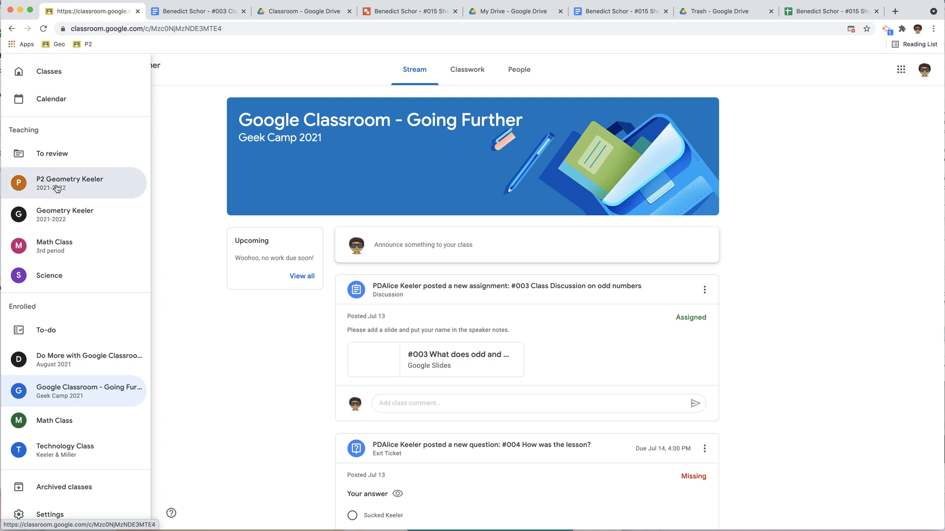
click(70, 184)
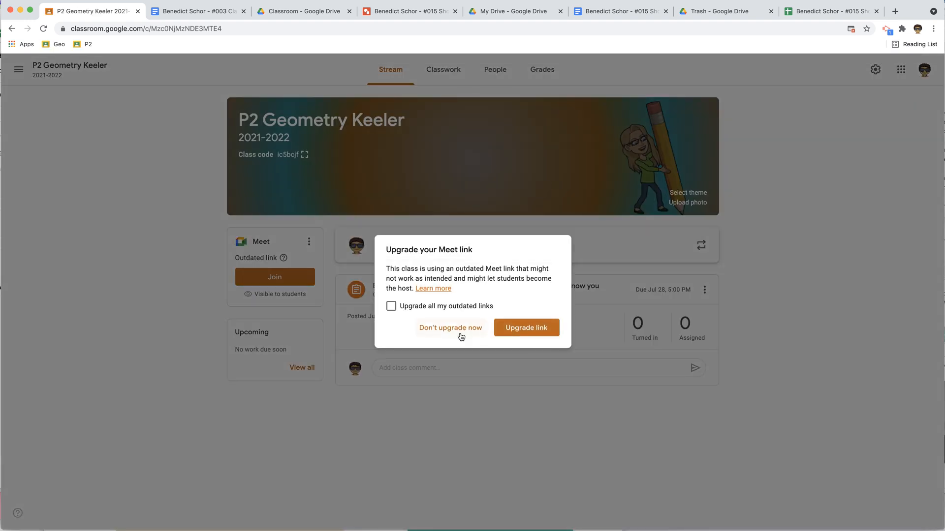
click(450, 328)
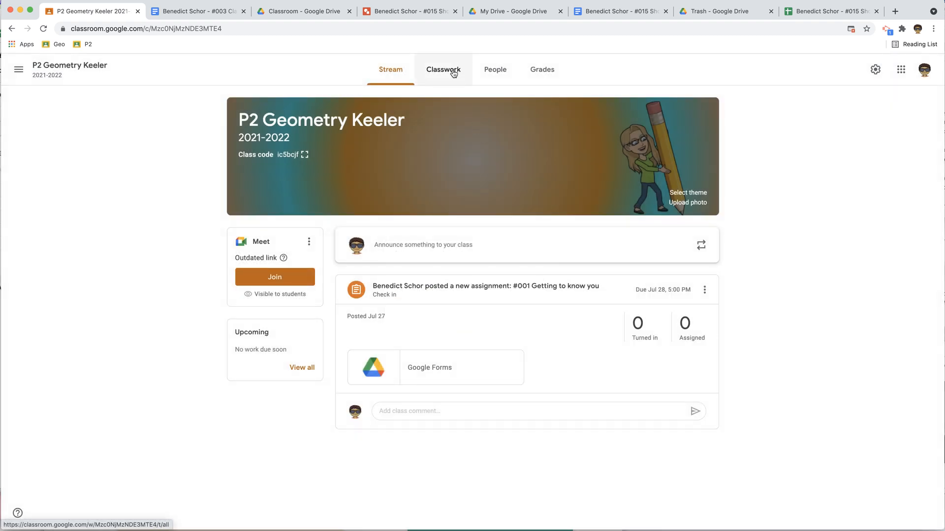
click(443, 69)
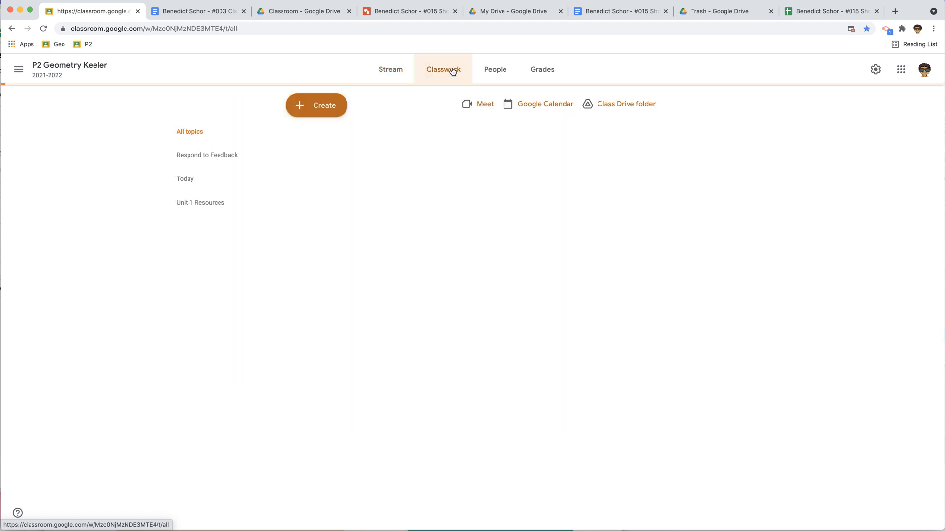
click(626, 103)
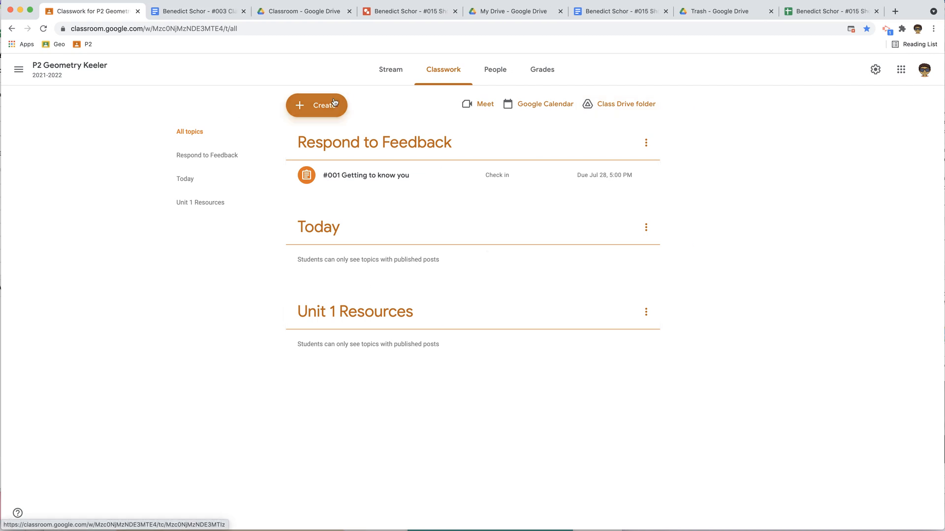
Step: Assign a New Assignment with Untitled presentation, making a copy for each student
click(316, 105)
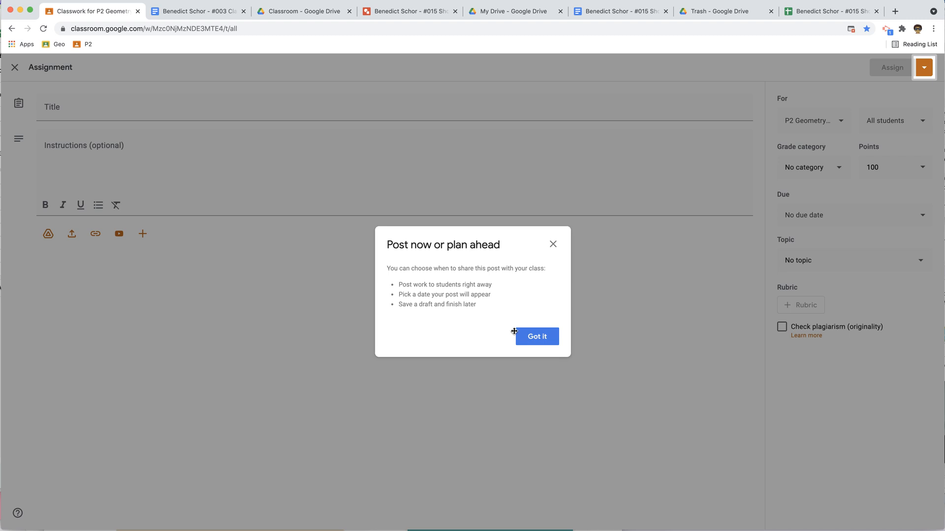
click(536, 336)
text(New Assignment)
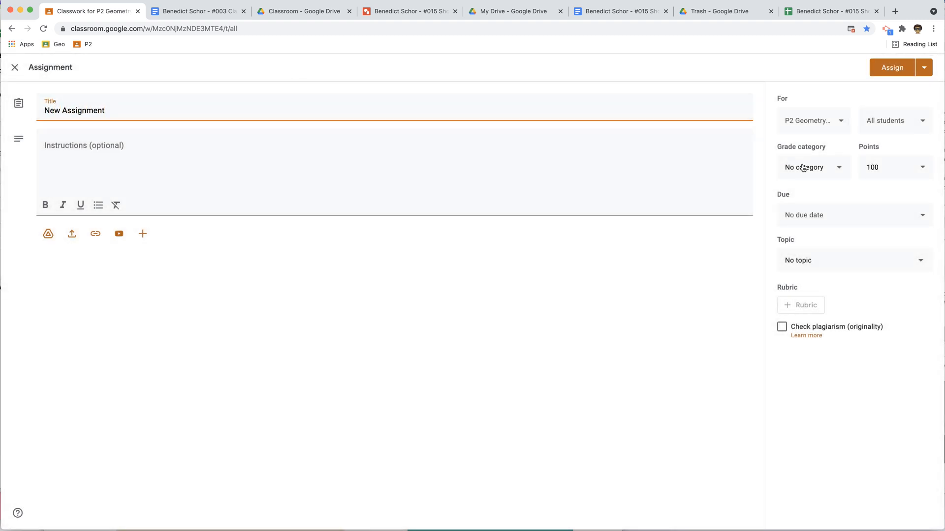
mouse_move(49, 233)
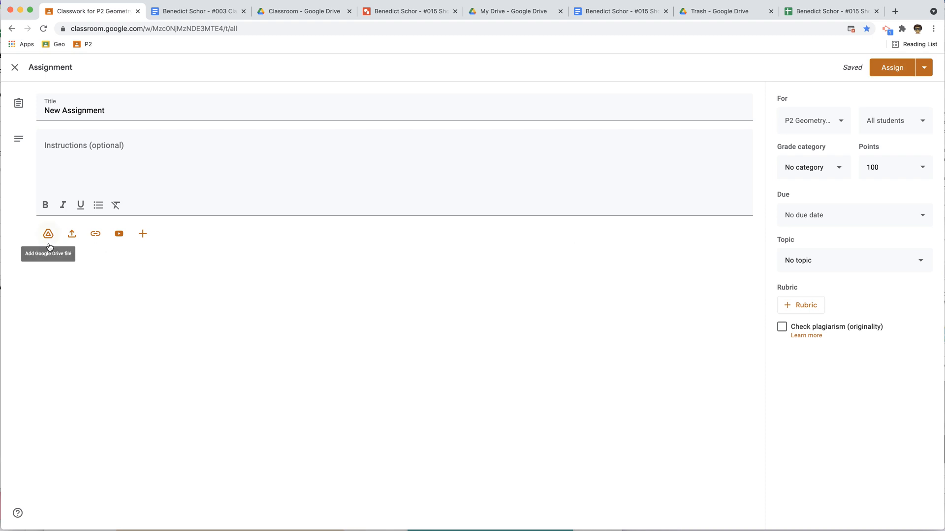
click(48, 233)
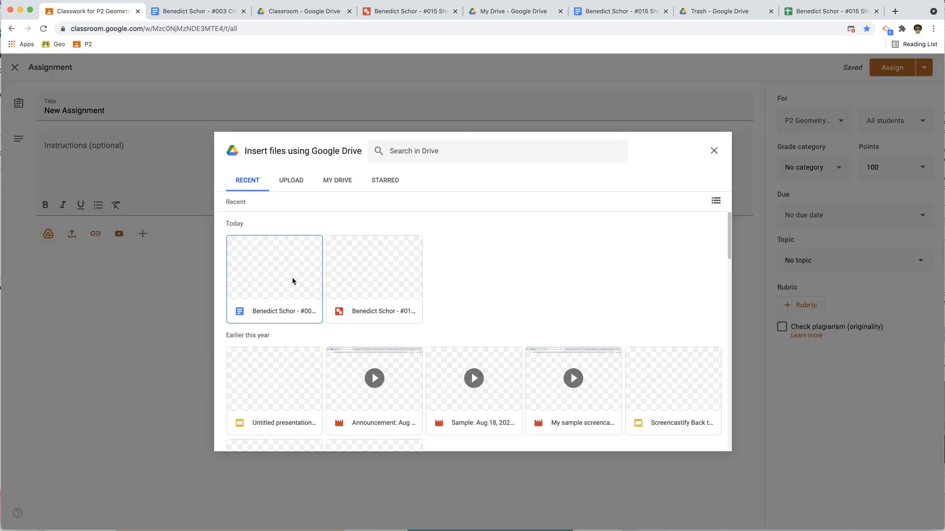
click(274, 390)
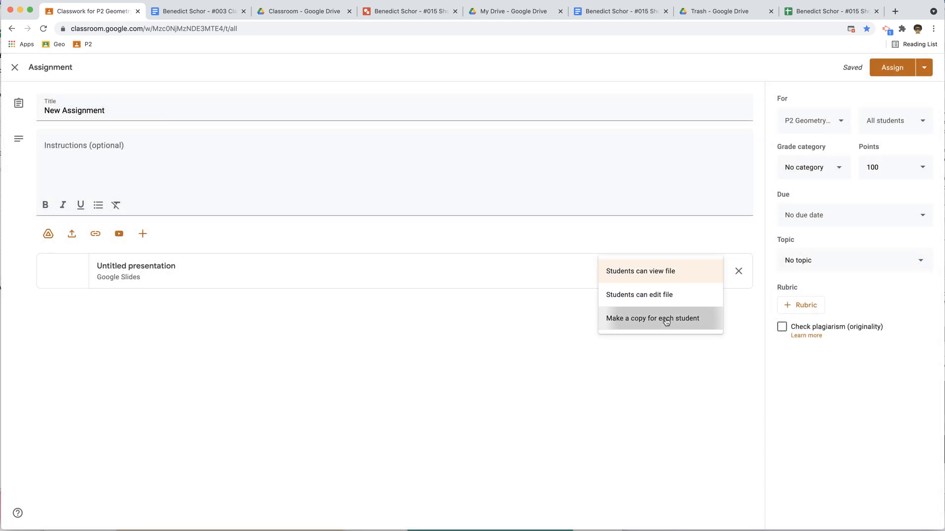
click(652, 318)
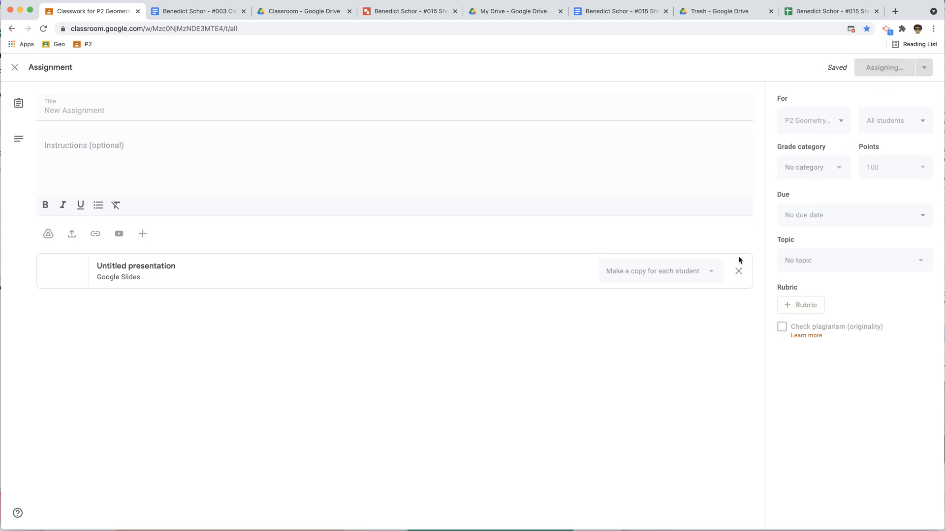
mouse_move(489, 412)
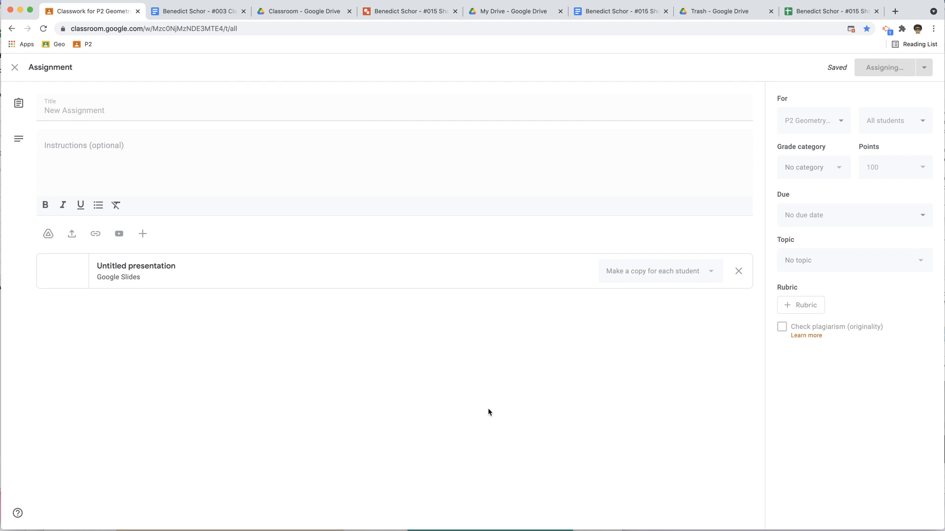
mouse_move(556, 378)
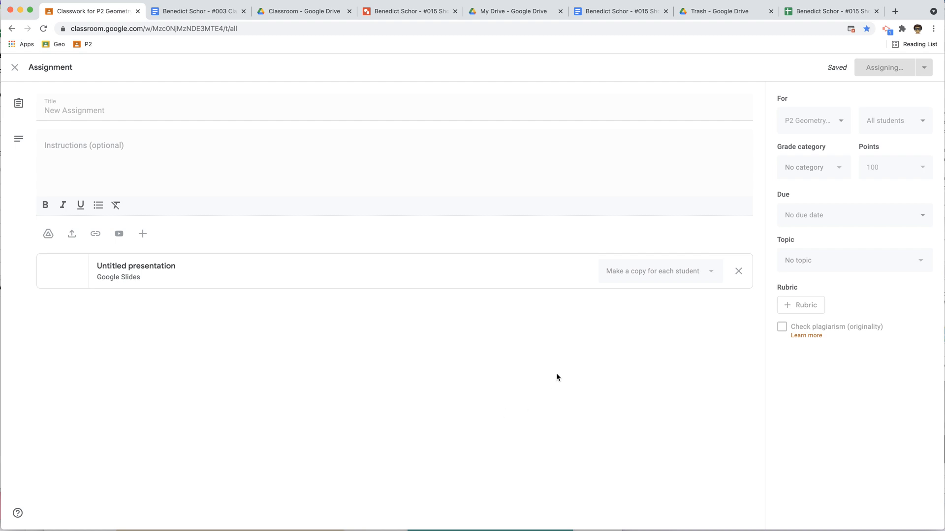
click(885, 67)
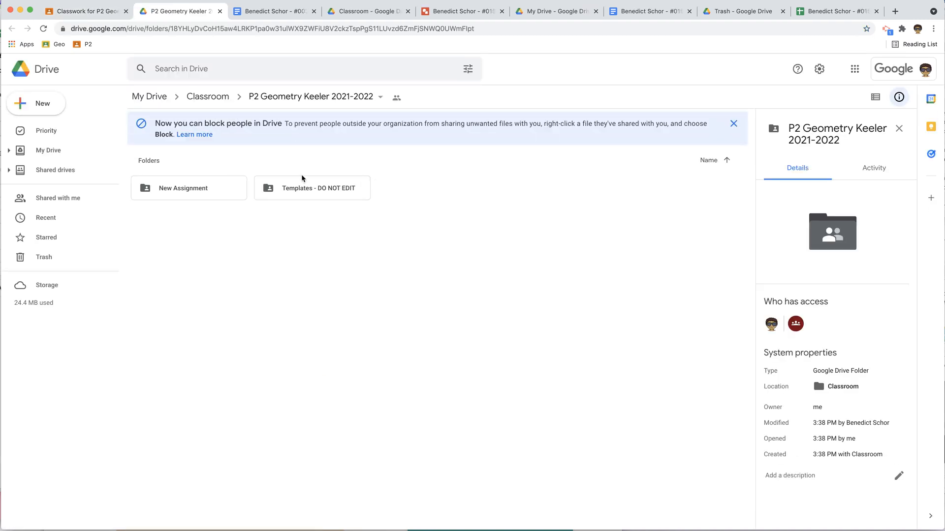
Step: View the P2 Geometry Keeler 2021-2022 folder options, then check the empty Drive trash
click(379, 97)
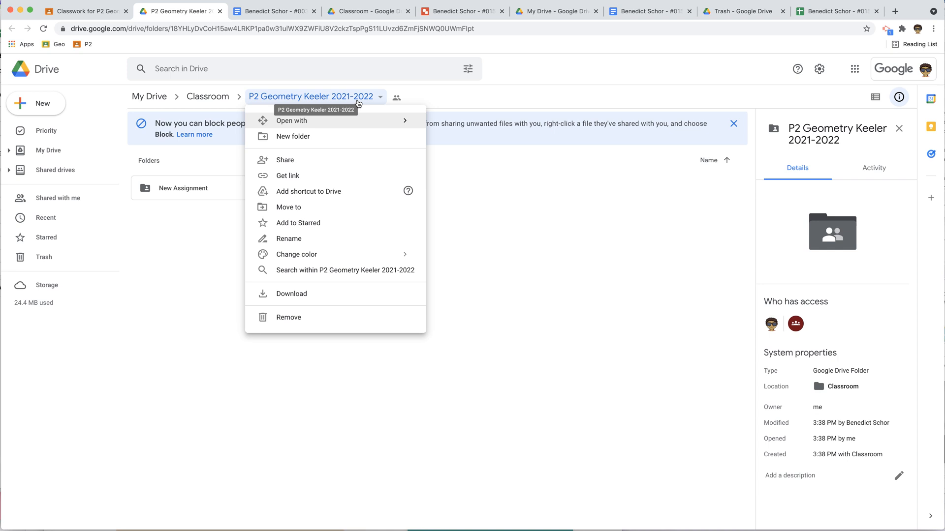
click(43, 258)
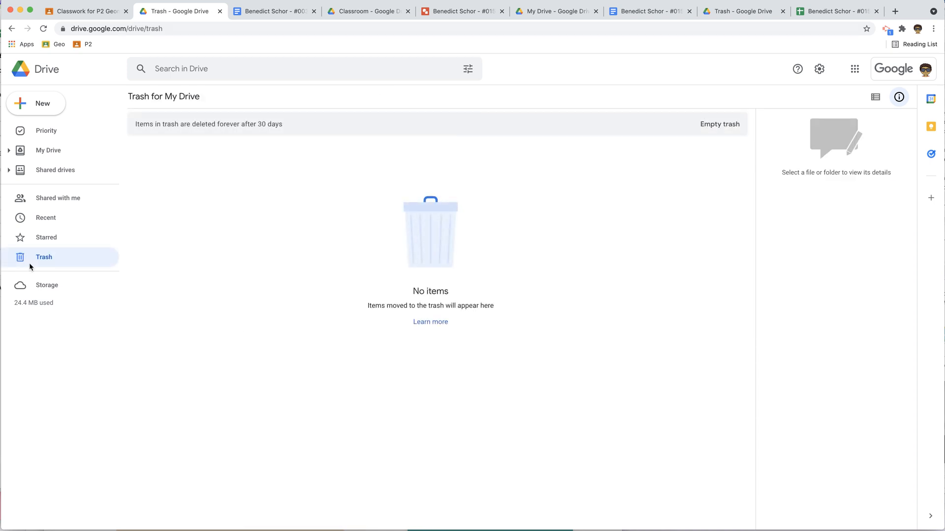
mouse_move(258, 270)
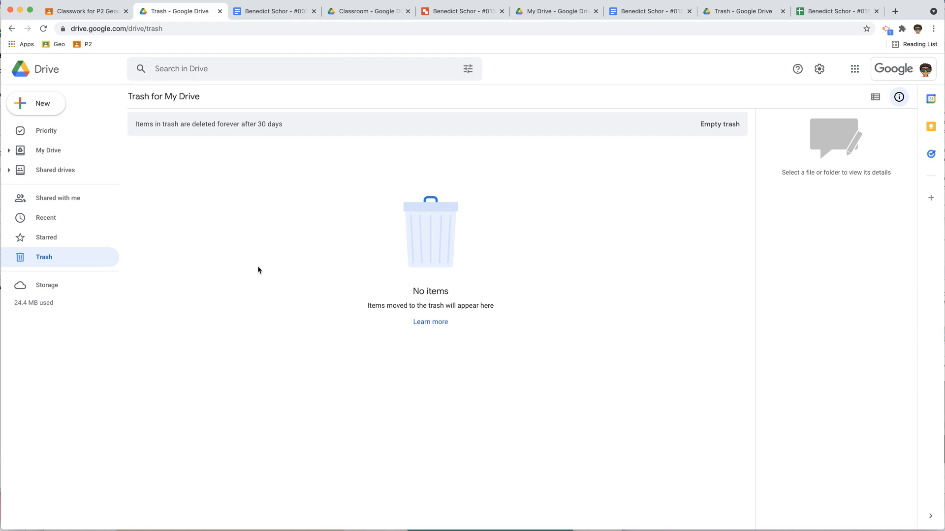
mouse_move(63, 132)
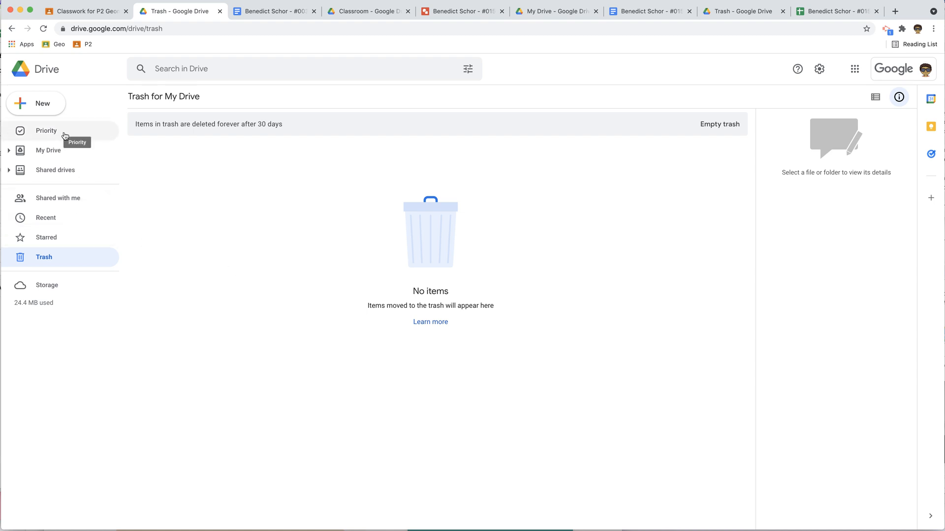
mouse_move(57, 198)
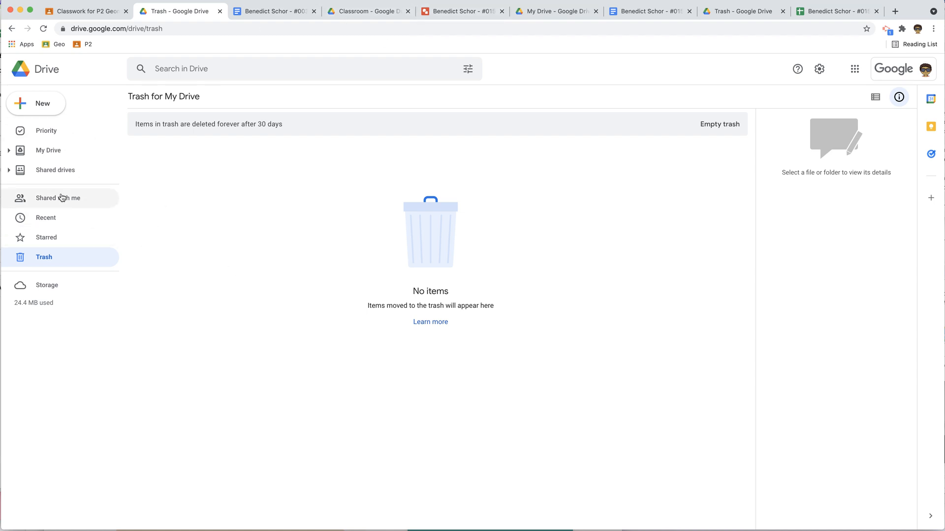
Step: Return to the P2 Geometry Keeler Classwork page showing New Assignment
click(84, 11)
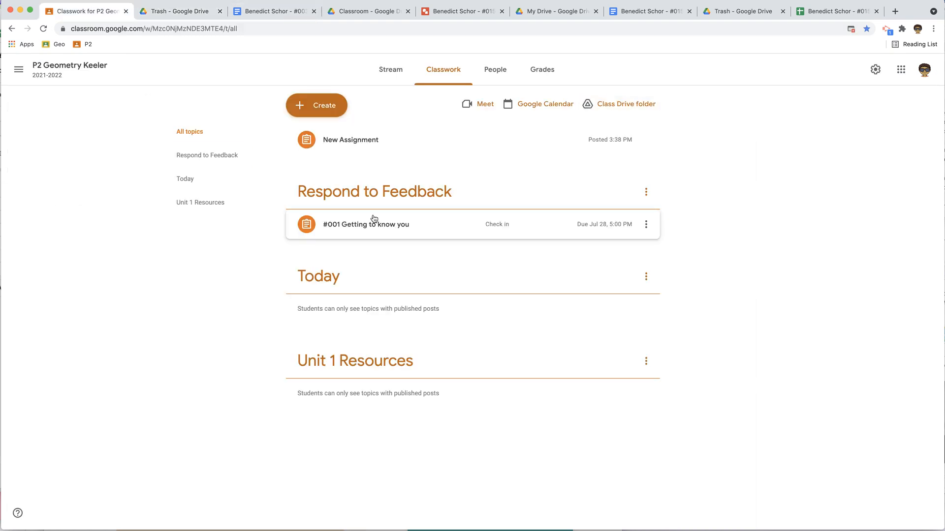
Step: Expand New Assignment to see the Untitled presentation, then open the class Drive folder
click(349, 139)
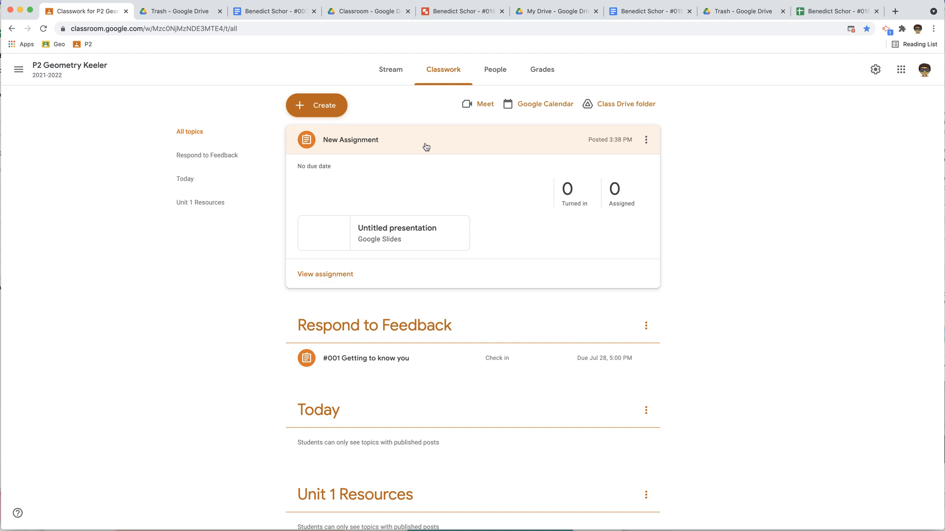
click(625, 104)
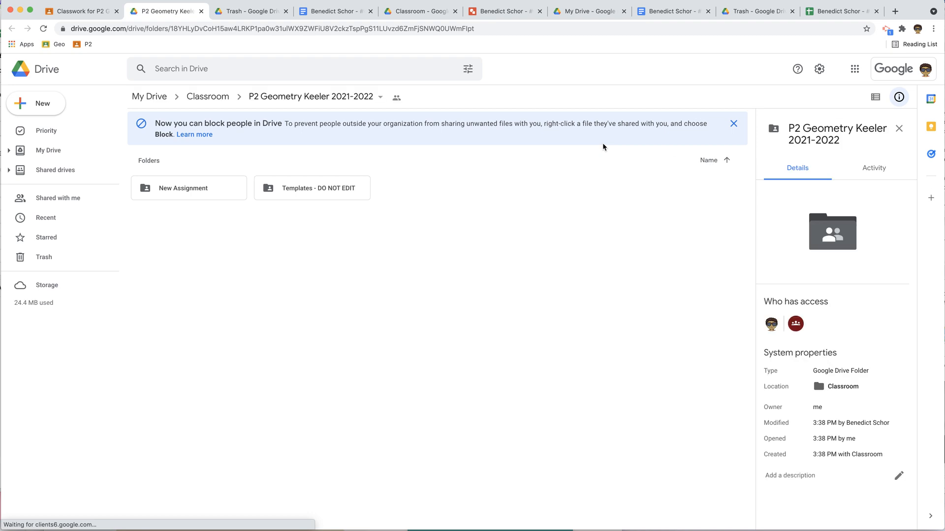